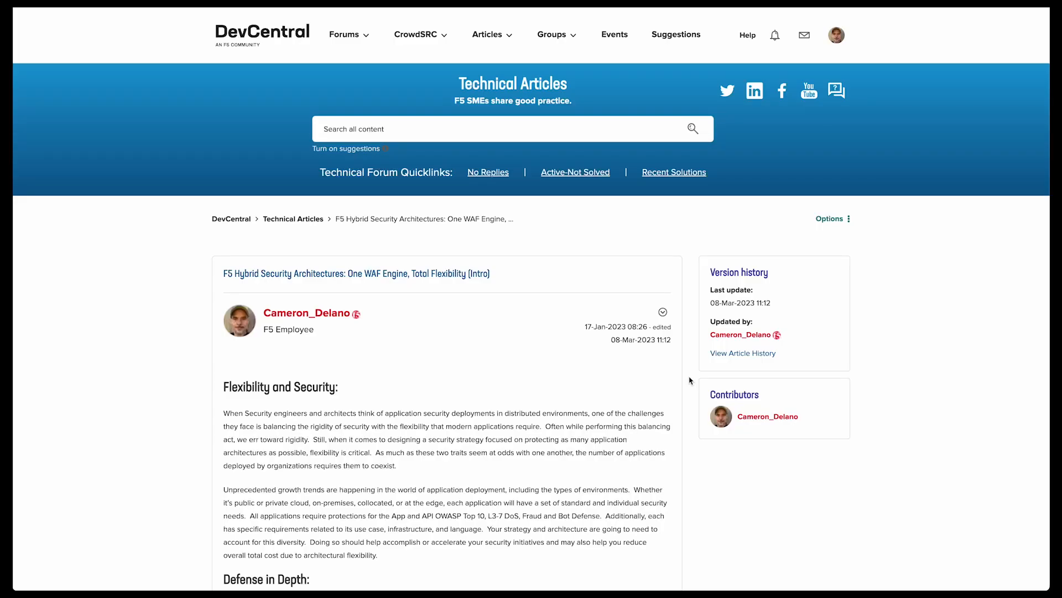
- Open the Part 2 Distributed Cloud WAF and NGINX App Protect article and read to its prerequisites
scroll("down", 3)
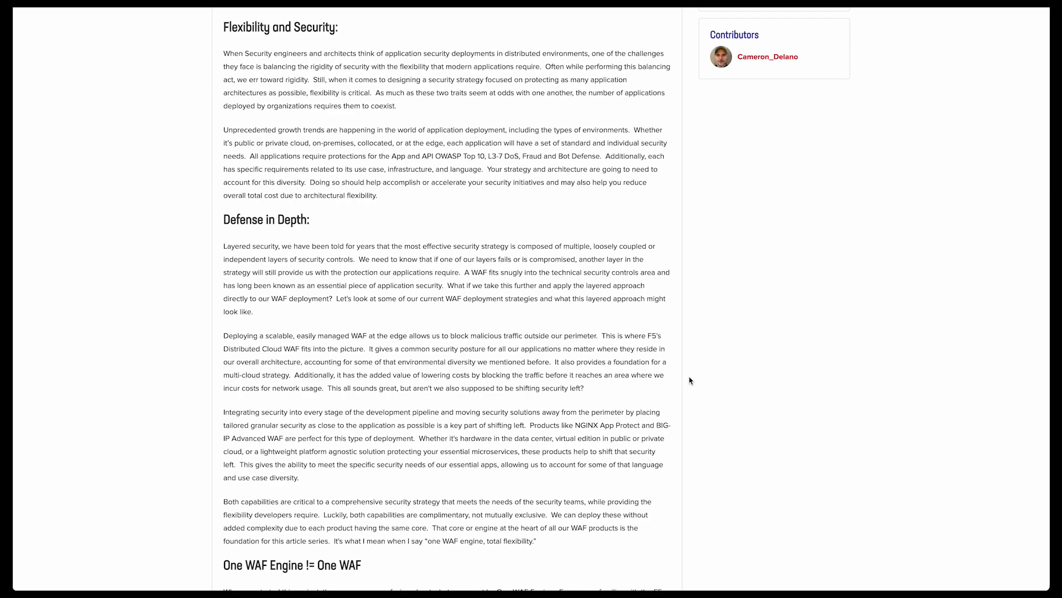
scroll("down", 3)
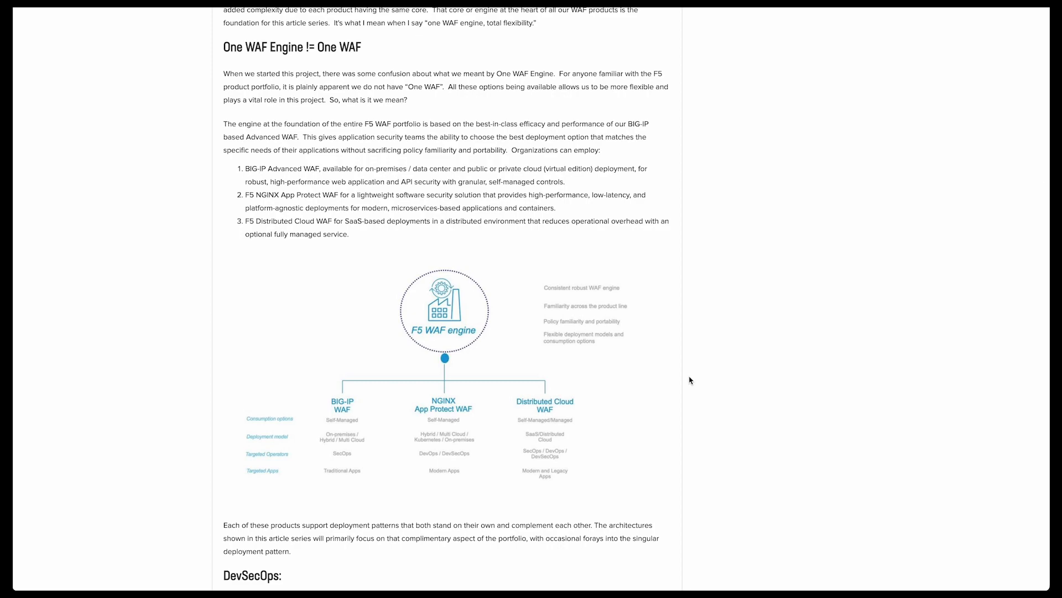
scroll("down", 3)
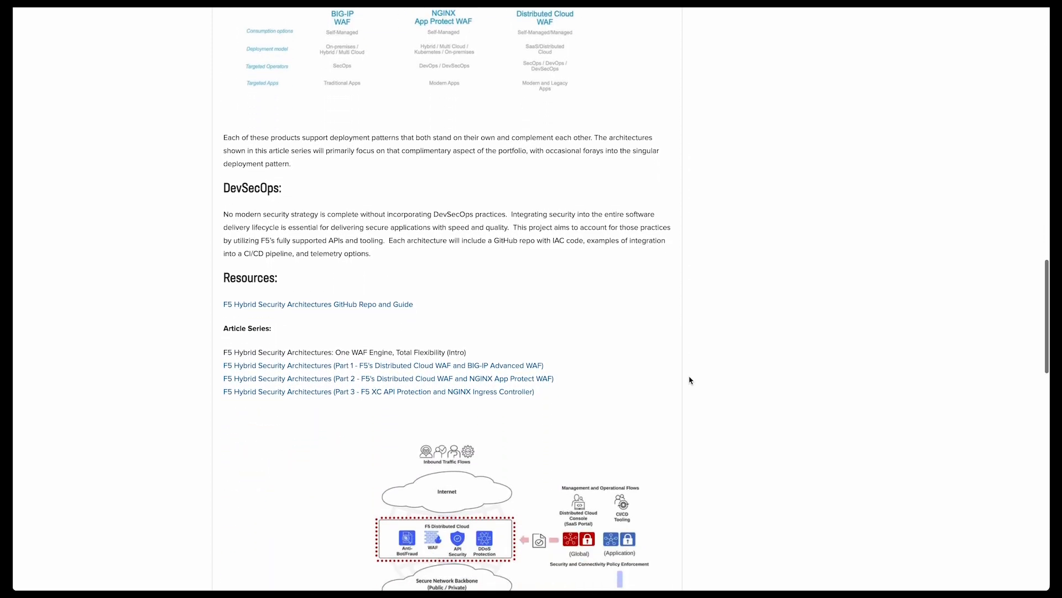
scroll("down", 3)
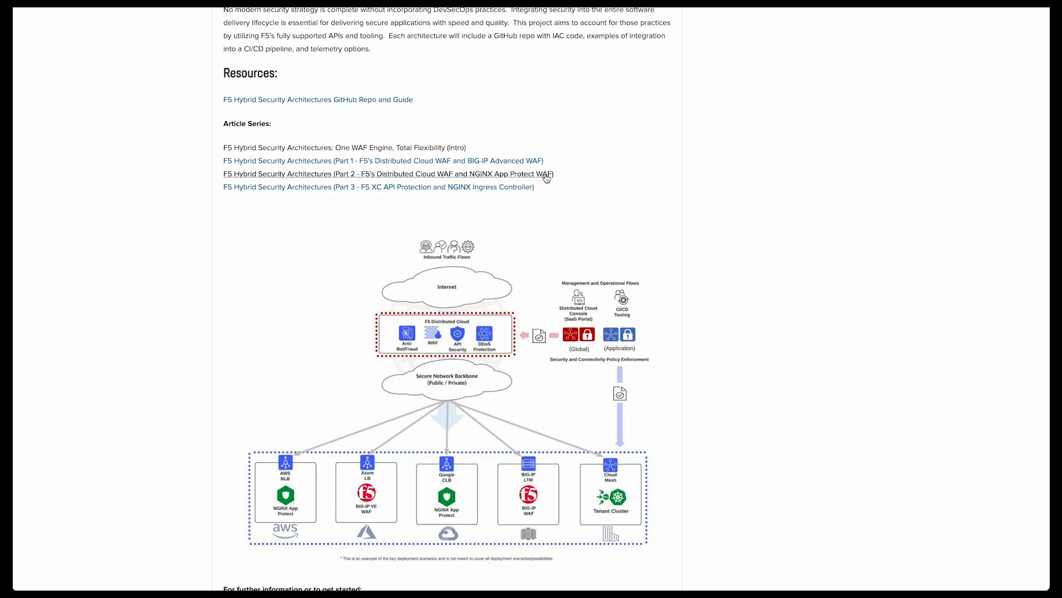
left_click(390, 174)
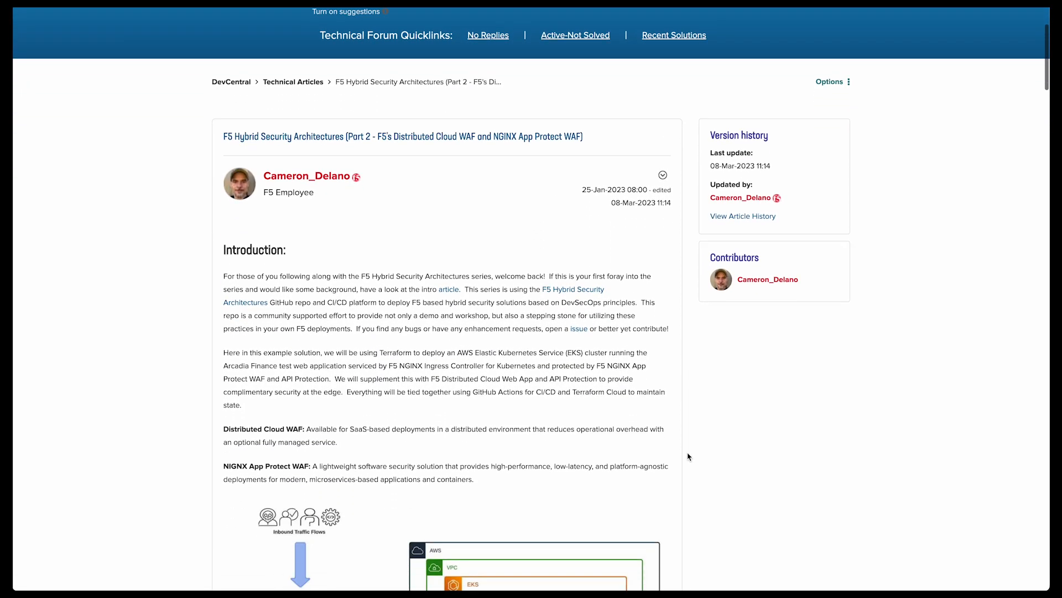
scroll("down", 3)
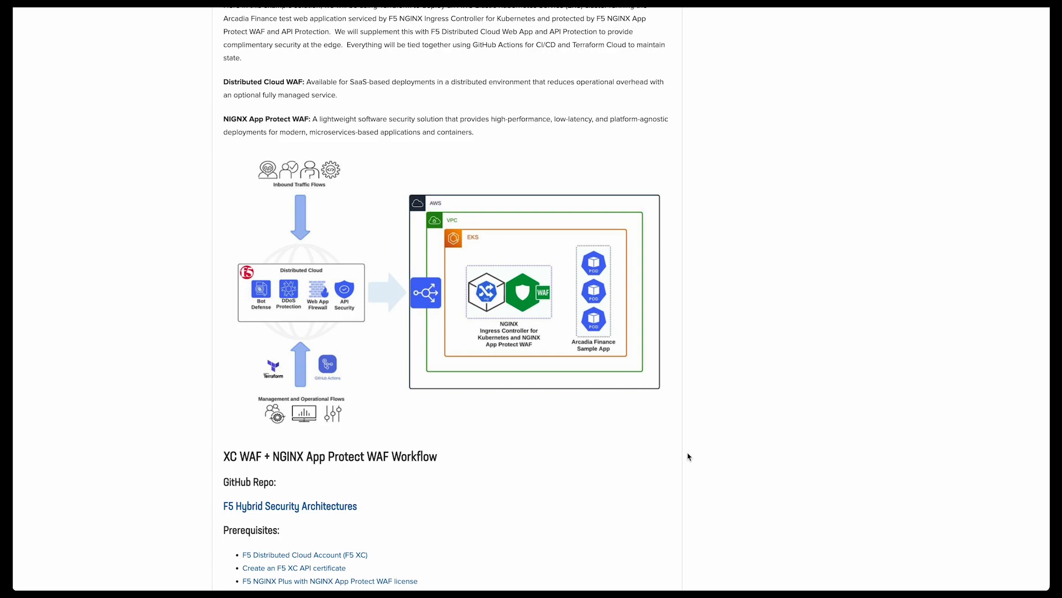
scroll("down", 3)
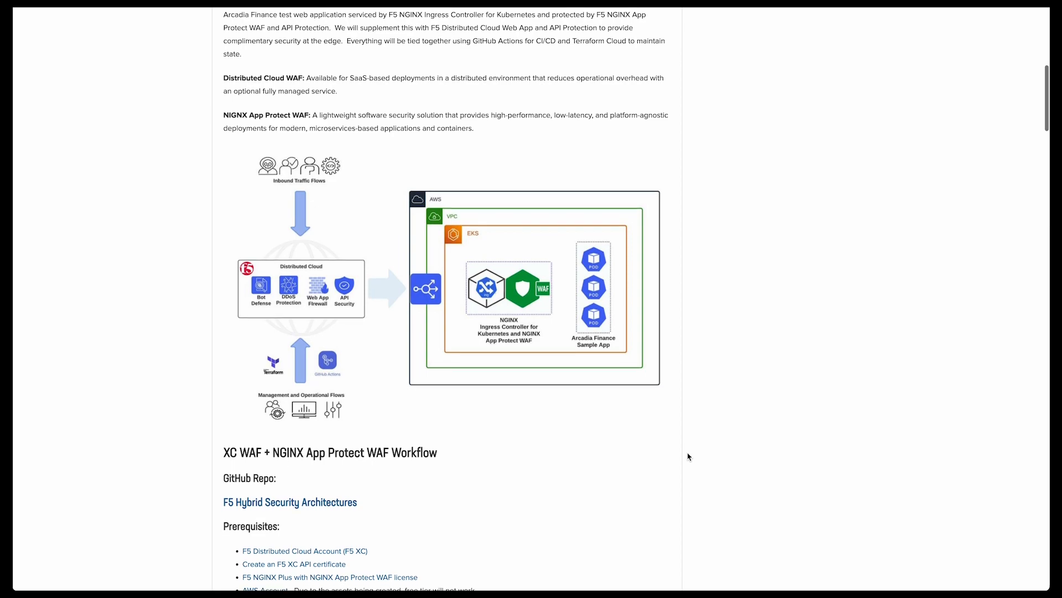
- Scroll the Part 2 article to its assets, tools and Terraform Cloud workspace table
scroll("down", 3)
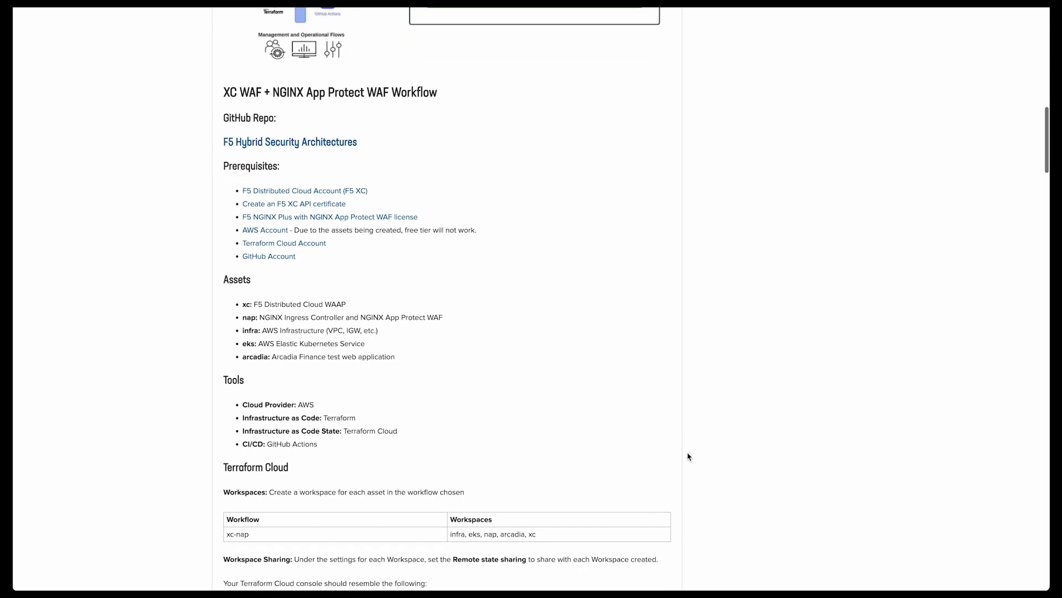
scroll("down", 3)
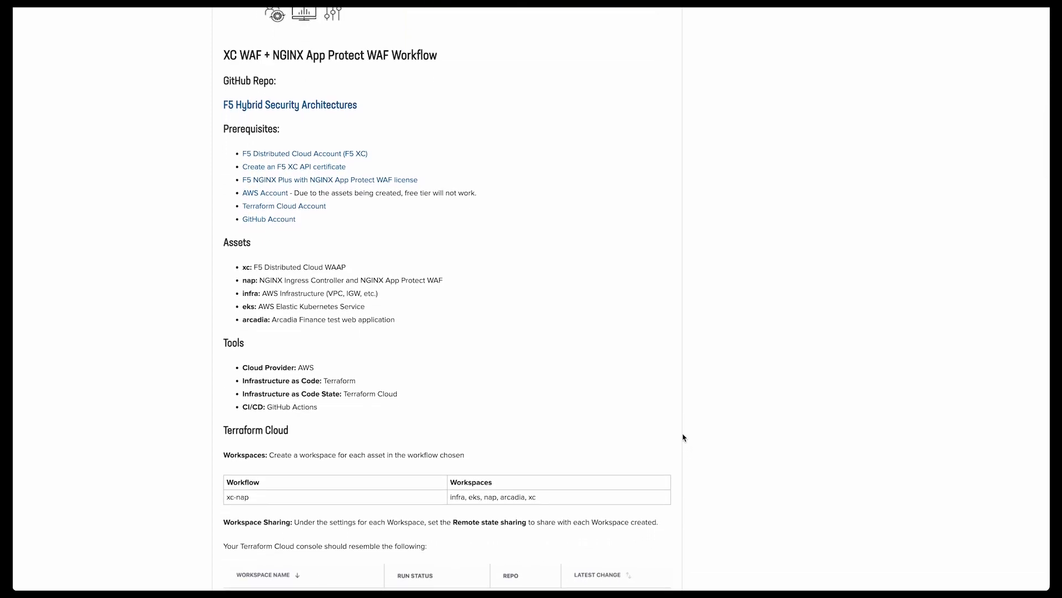
mouse_move(490, 173)
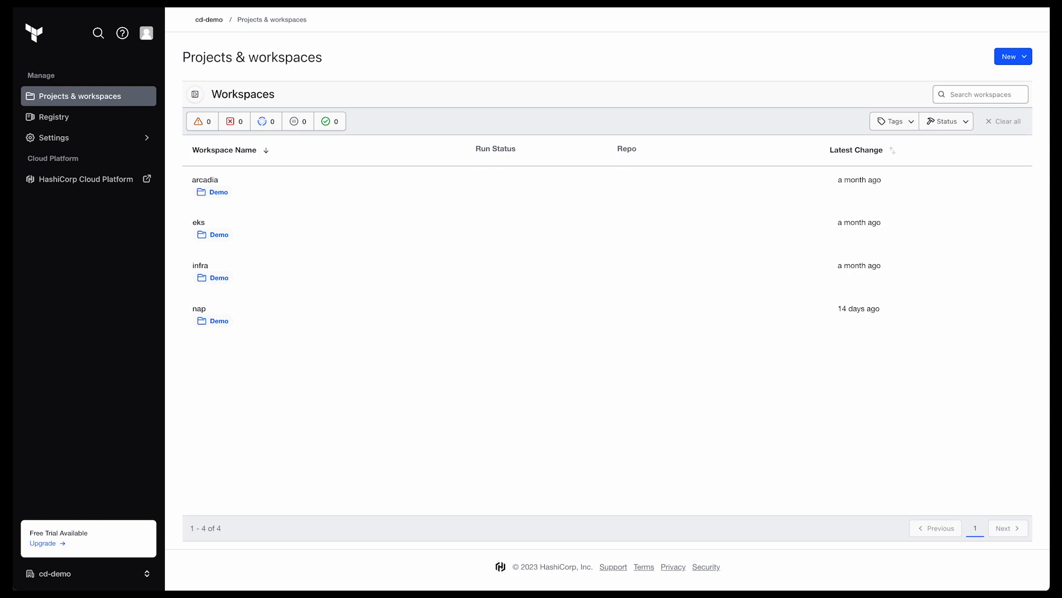
- Create workspace 'xc' in the Demo project, sharing its state with all workspaces
left_click(1012, 56)
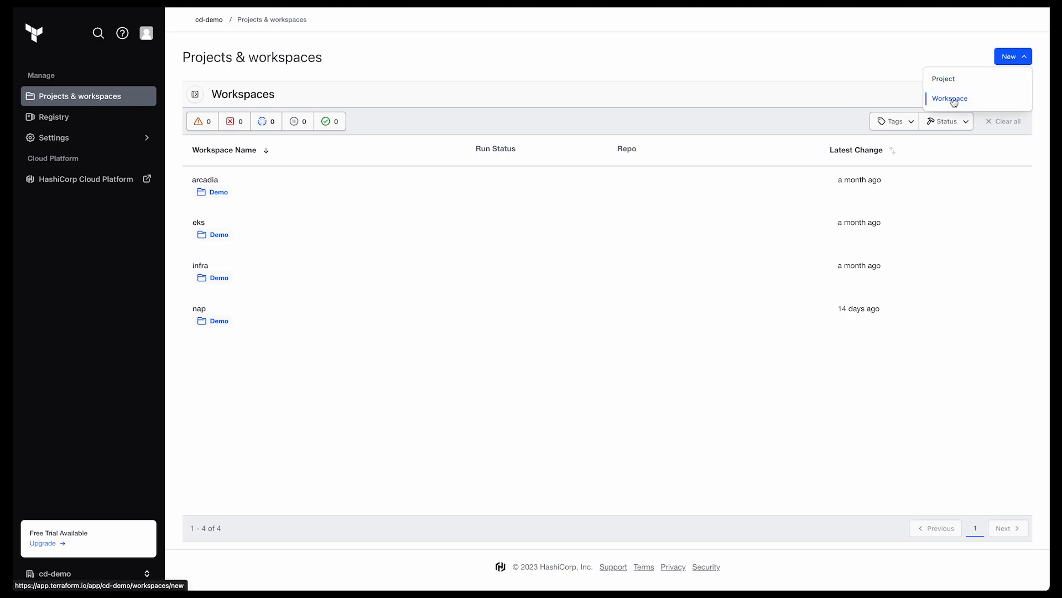
left_click(949, 98)
type("xc")
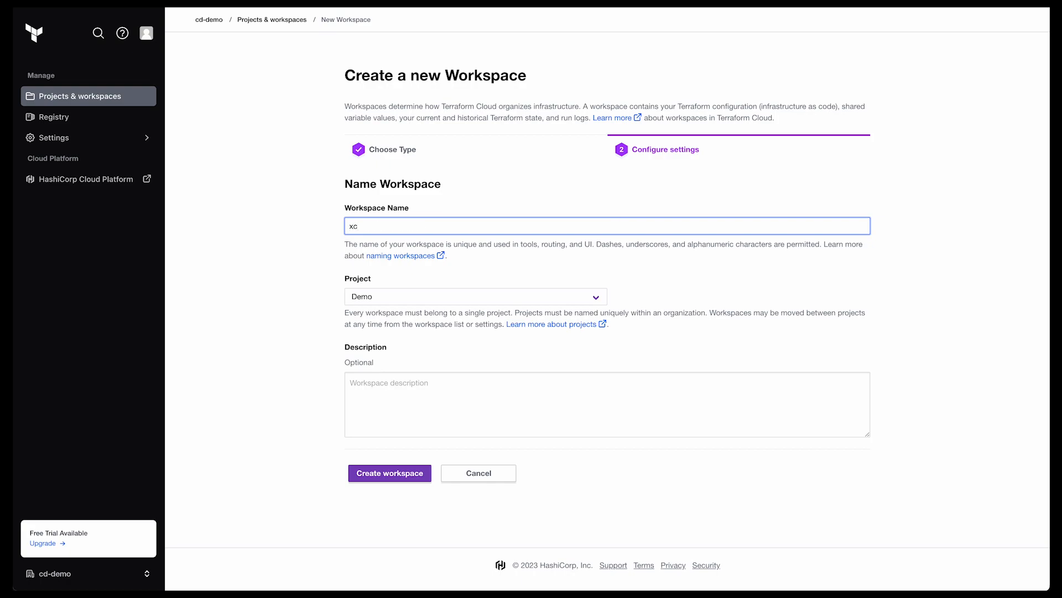
mouse_move(388, 459)
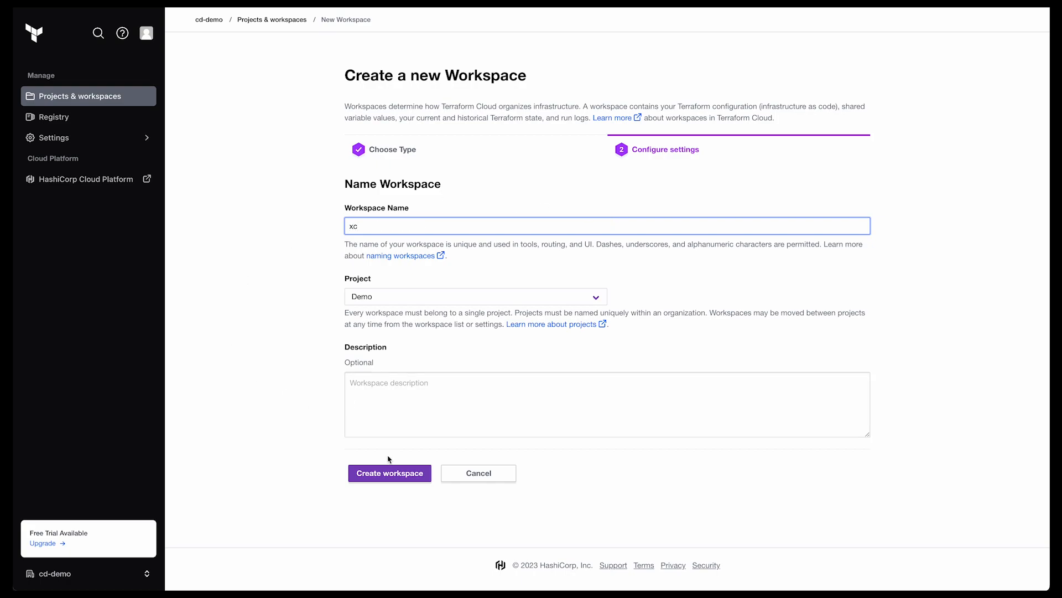
left_click(390, 473)
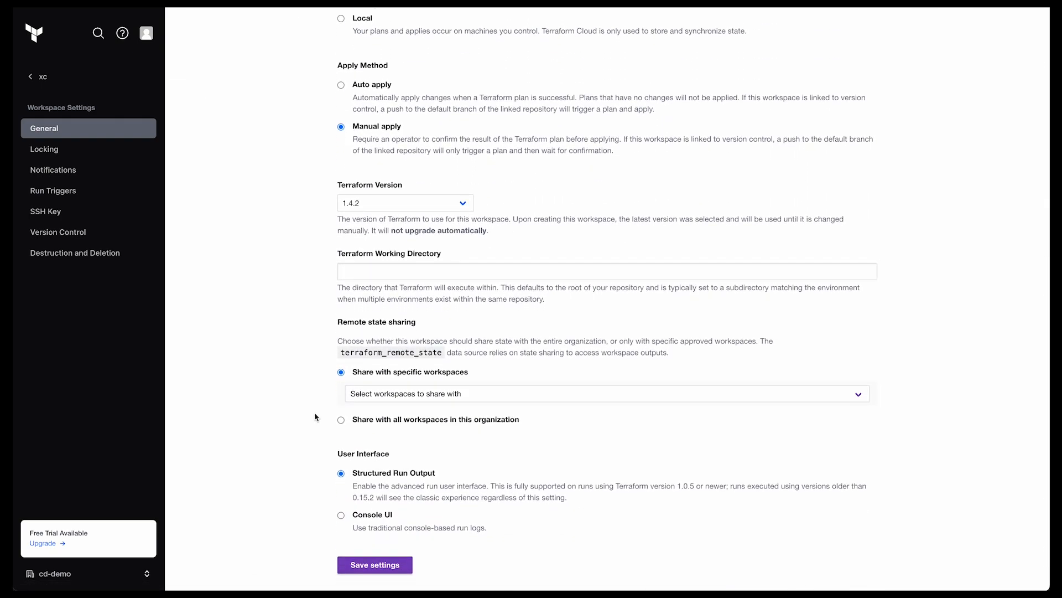
left_click(341, 419)
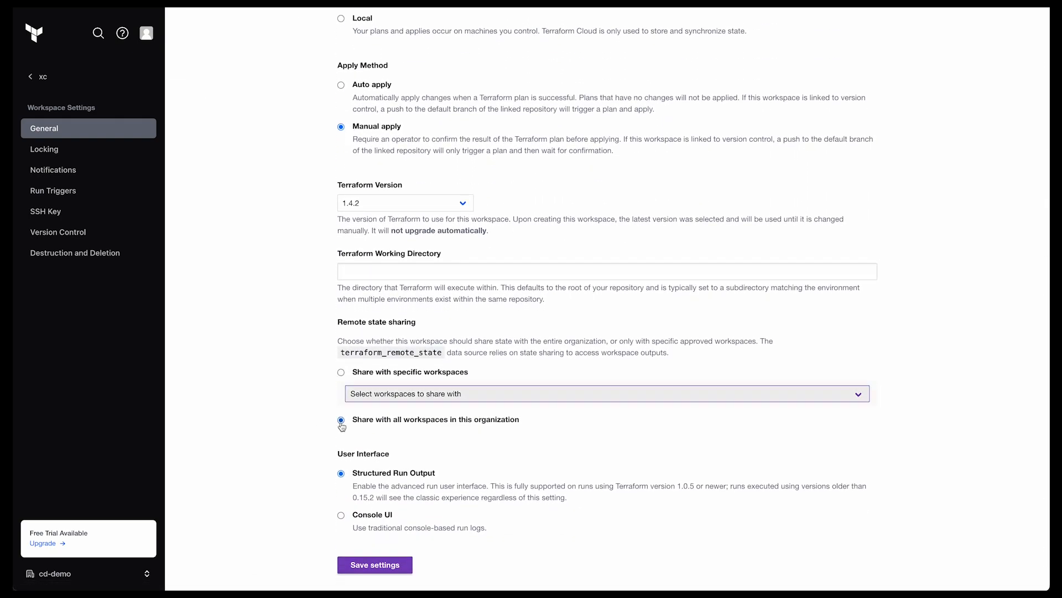
left_click(375, 564)
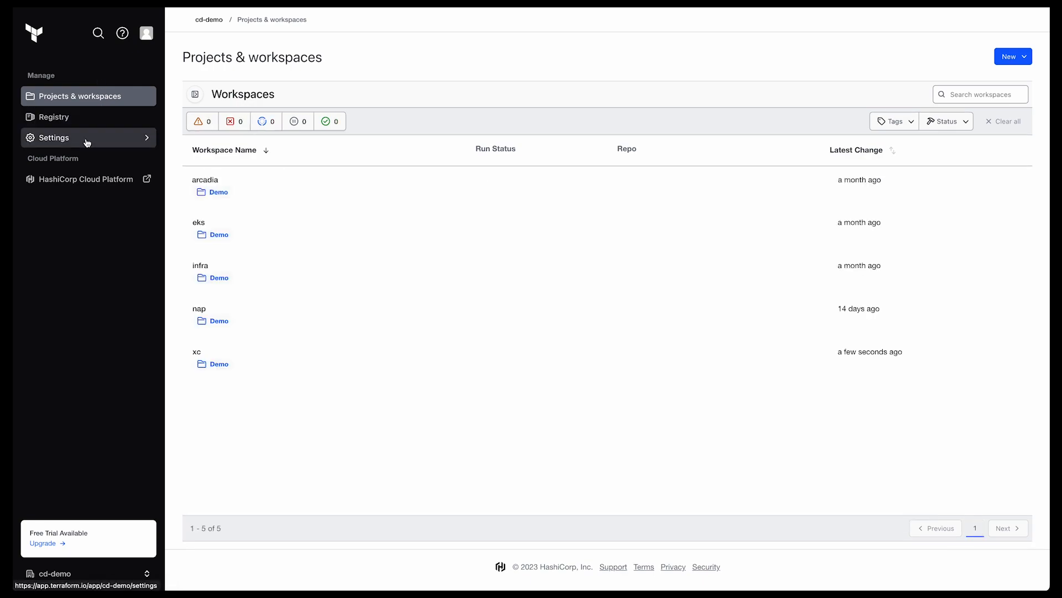
left_click(53, 138)
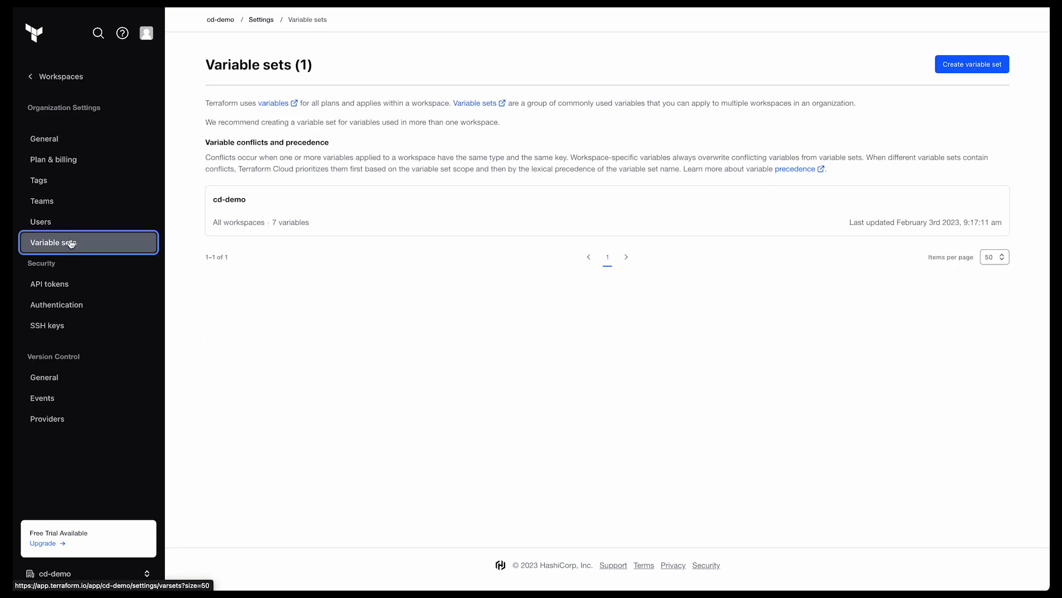
left_click(228, 199)
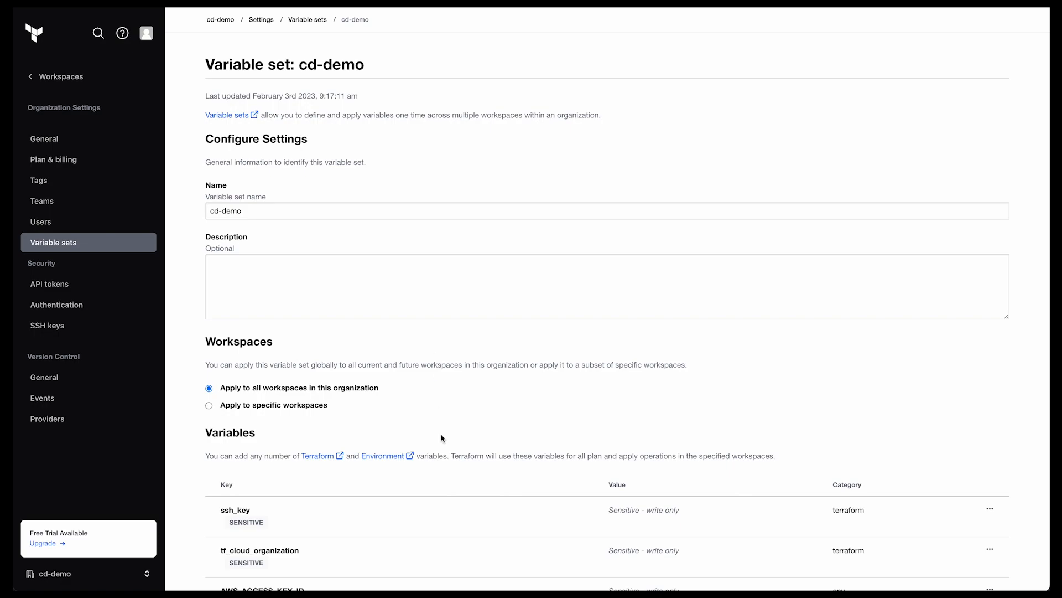
scroll("down", 3)
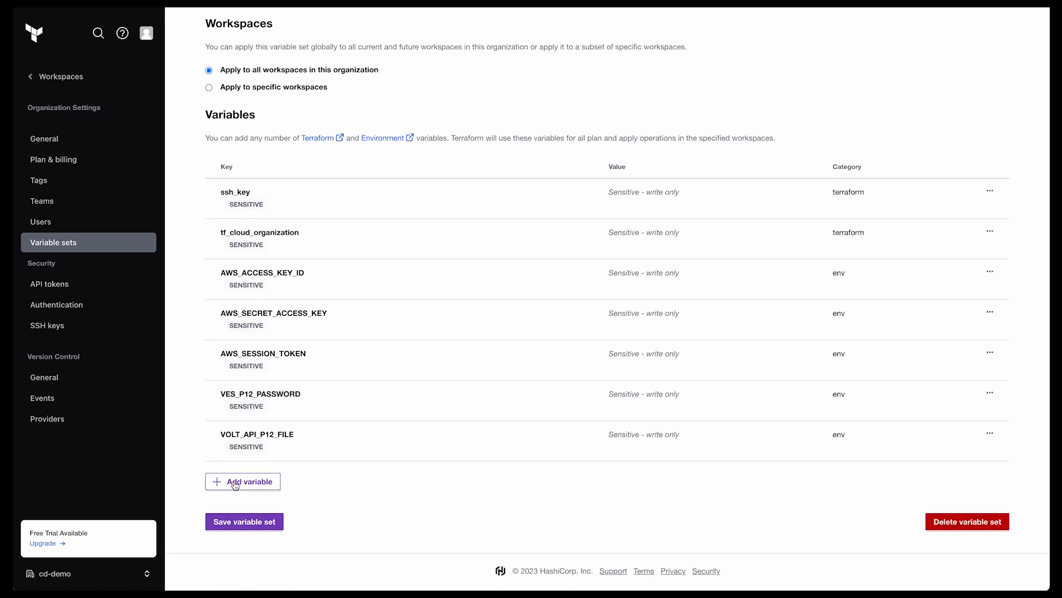
left_click(241, 481)
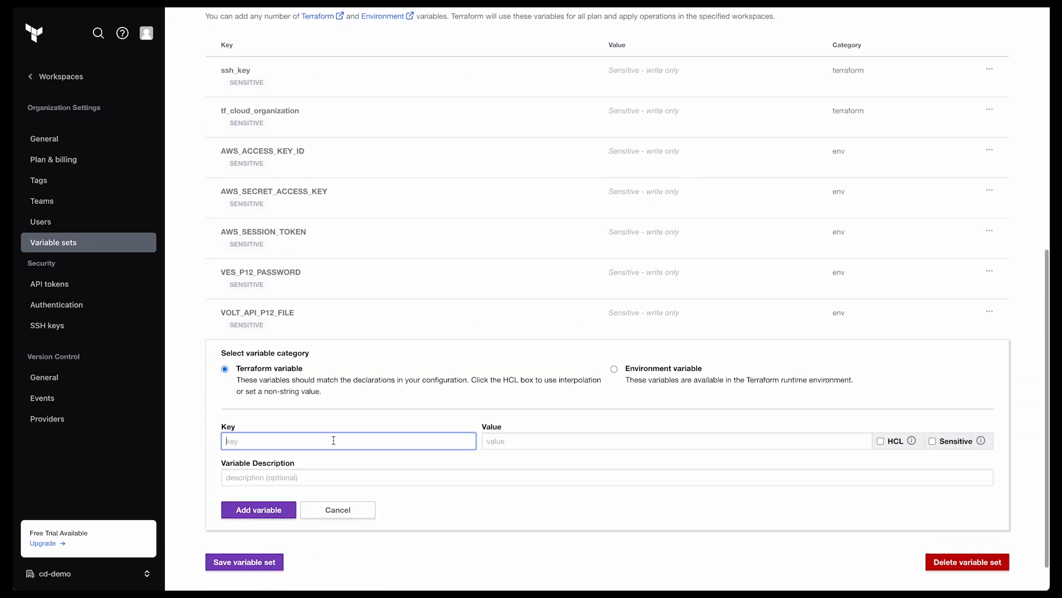
type("NGINX_JWT")
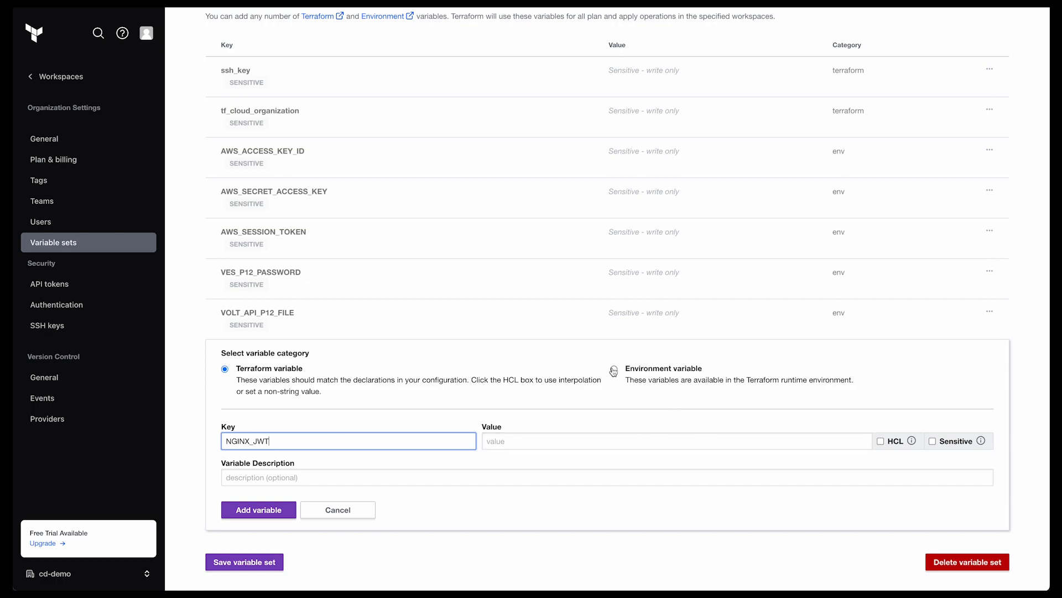
left_click(613, 368)
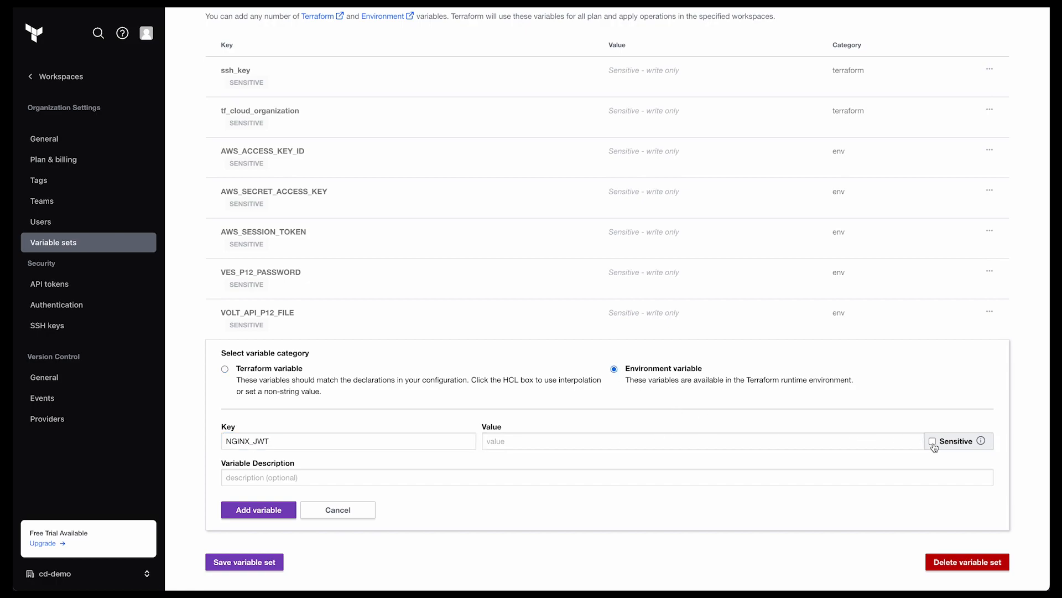
left_click(259, 509)
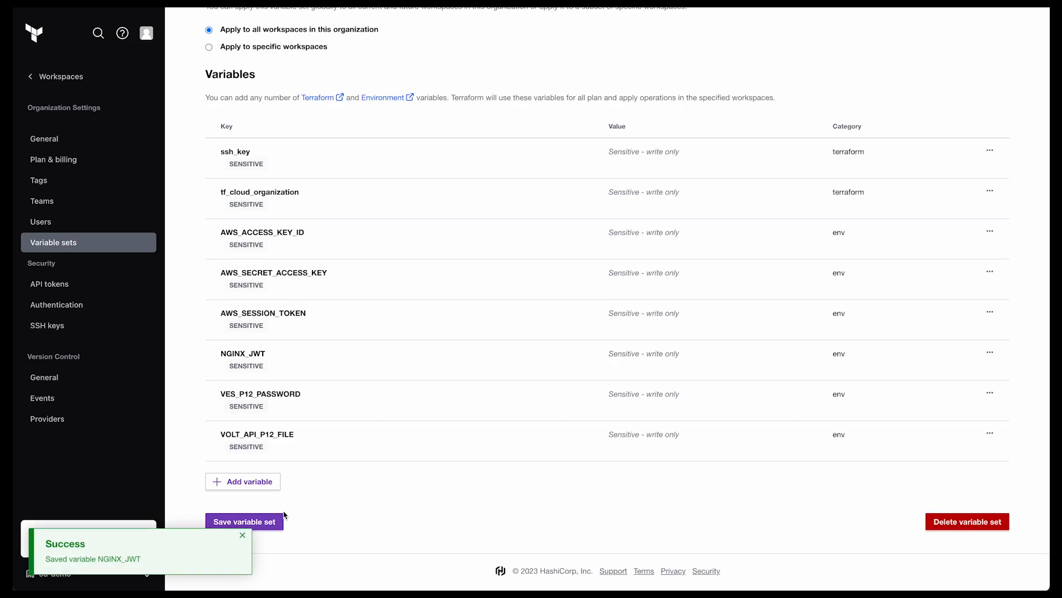
left_click(244, 521)
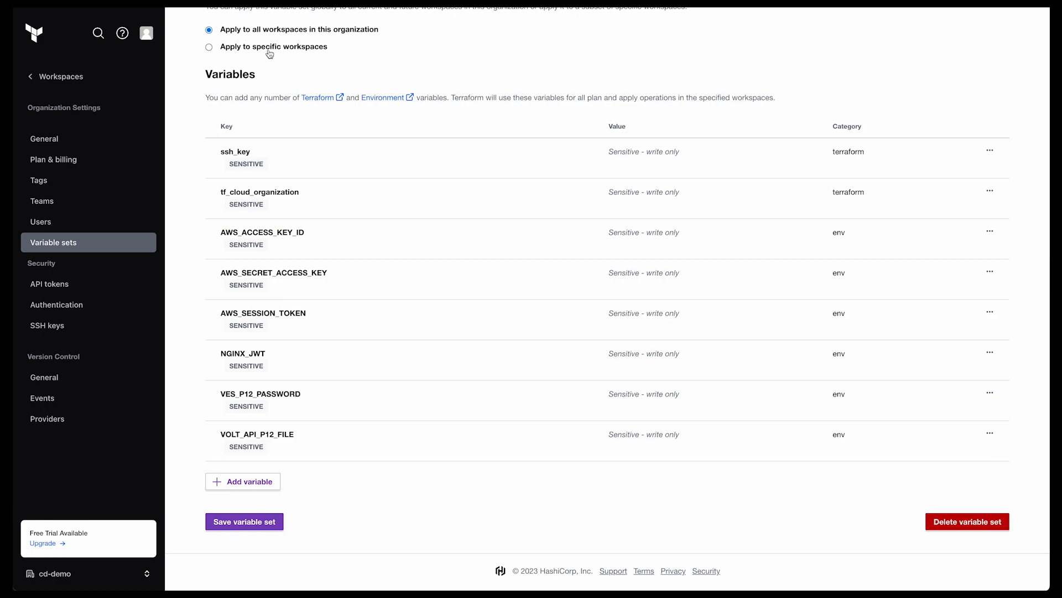
mouse_move(333, 51)
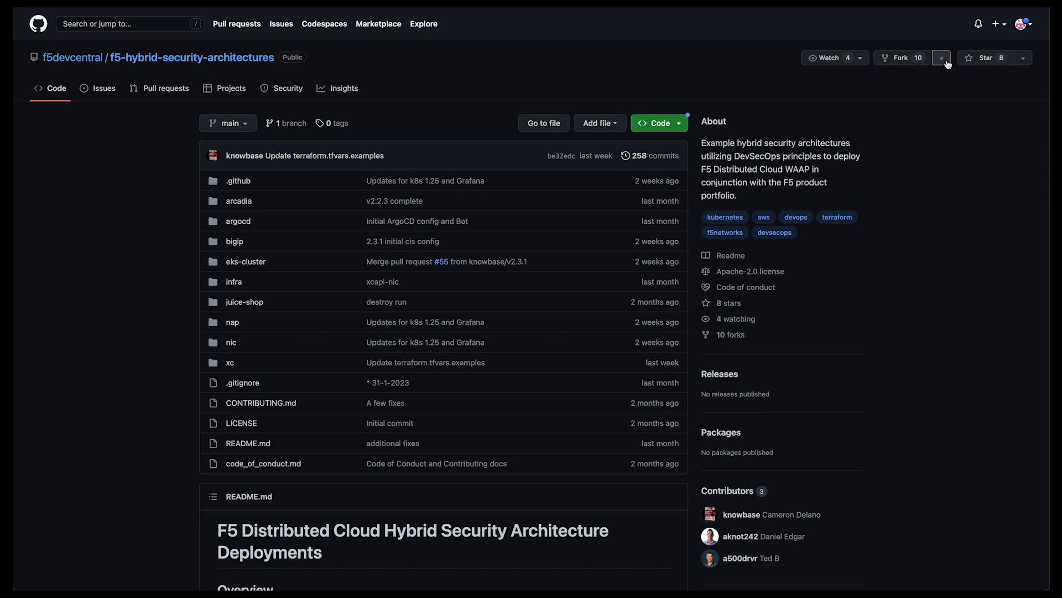
- Go to the fork's Actions secrets page and copy the TF_CLOUD_WORKSPACE_NAP name prefix
left_click(941, 58)
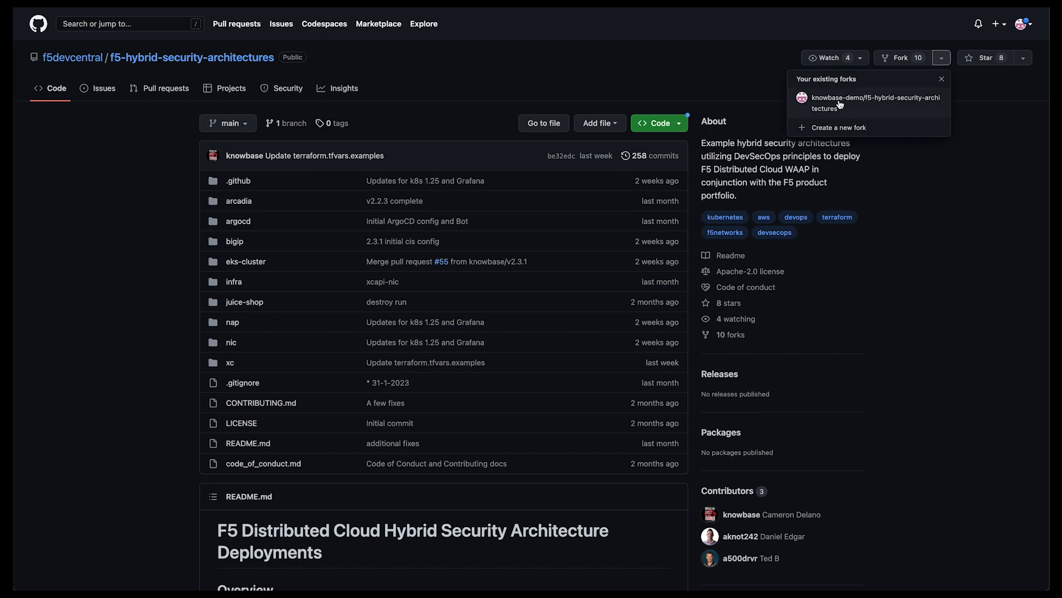
left_click(875, 102)
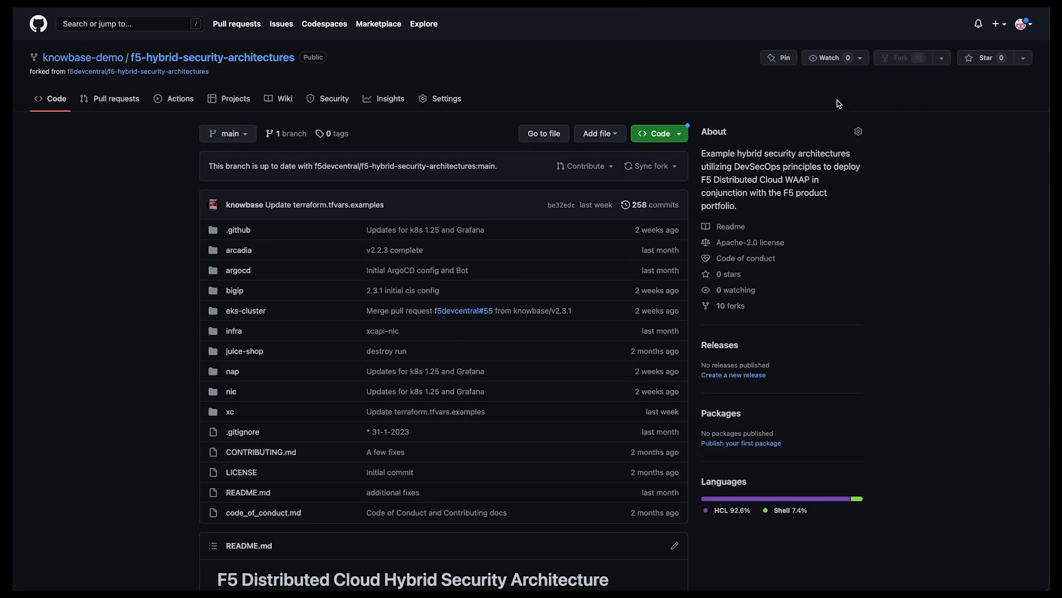
left_click(446, 99)
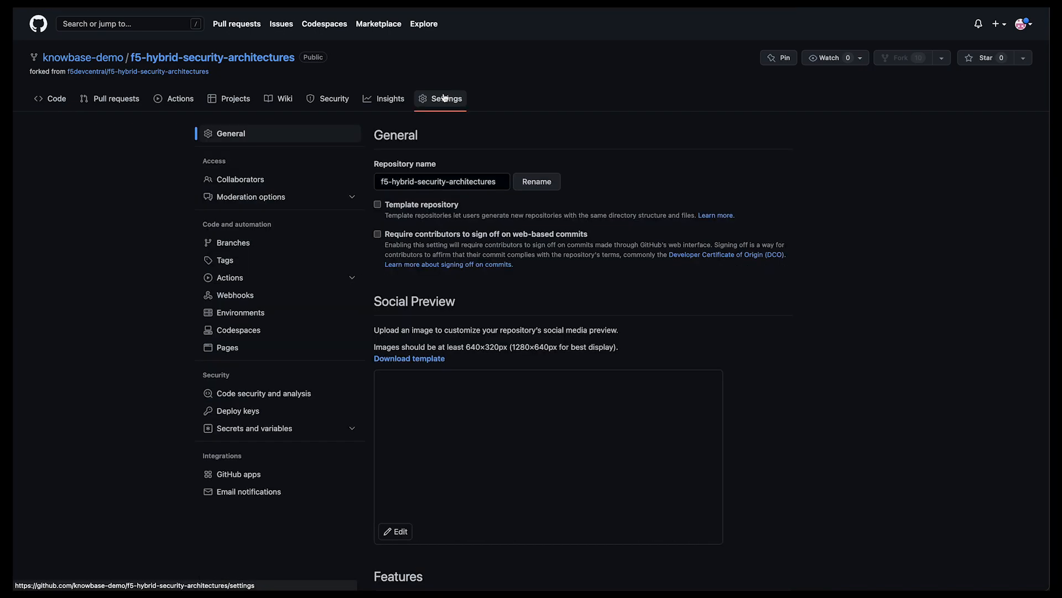
left_click(253, 428)
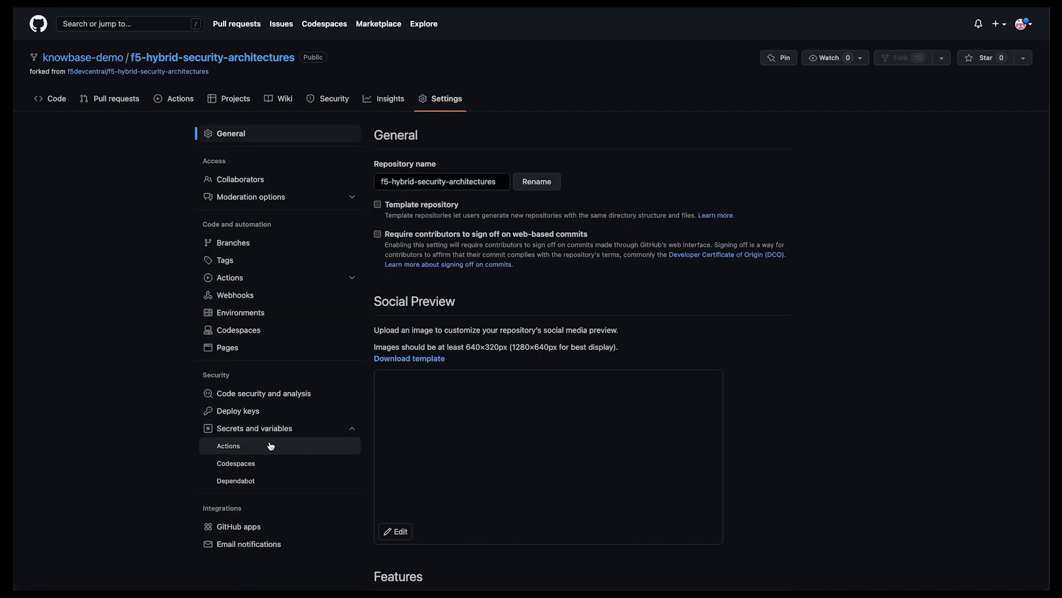
left_click(228, 444)
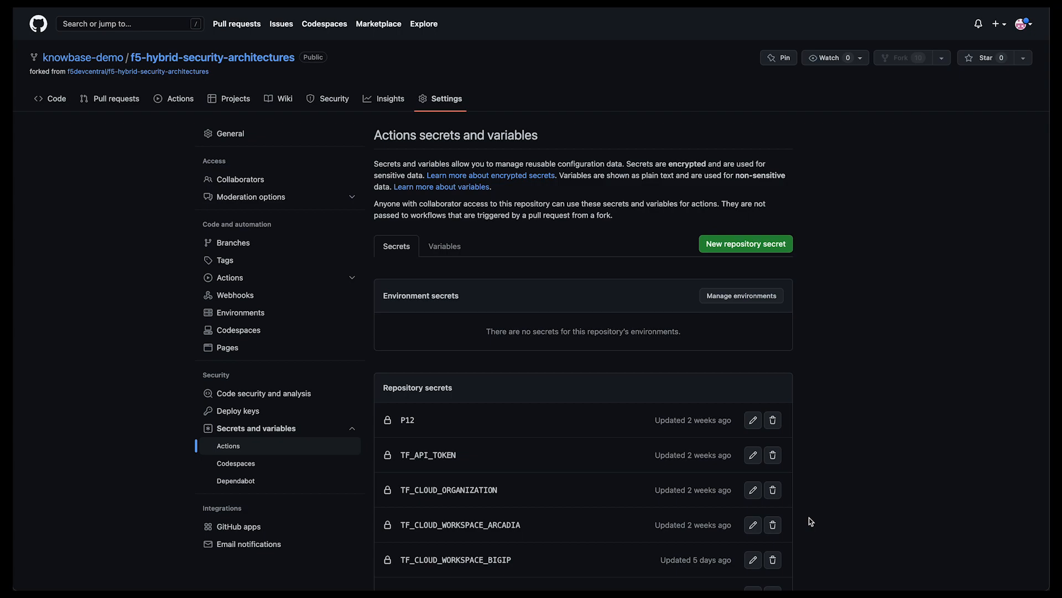
scroll("down", 3)
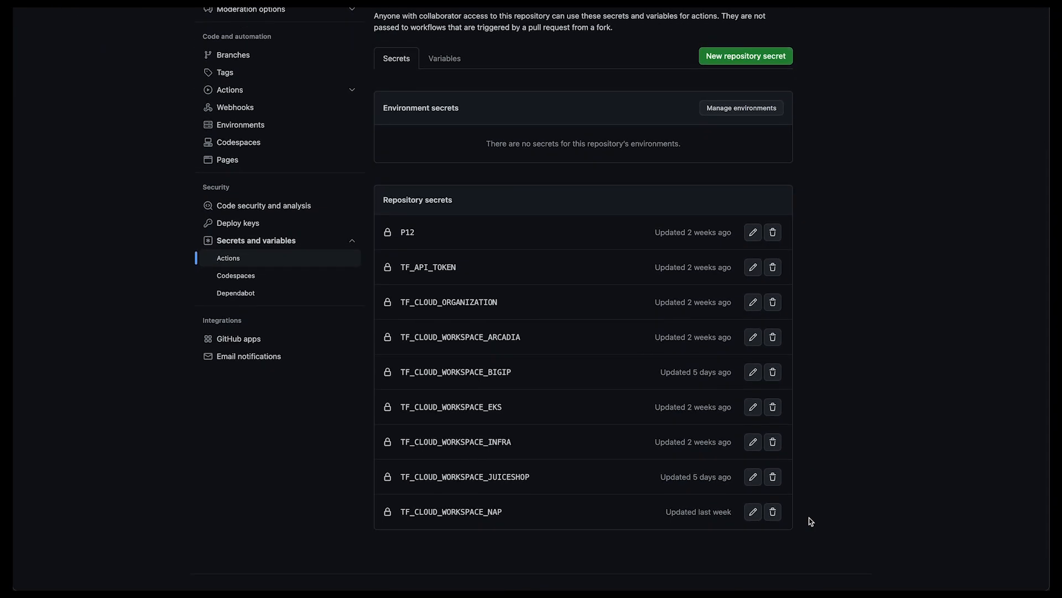
mouse_move(364, 534)
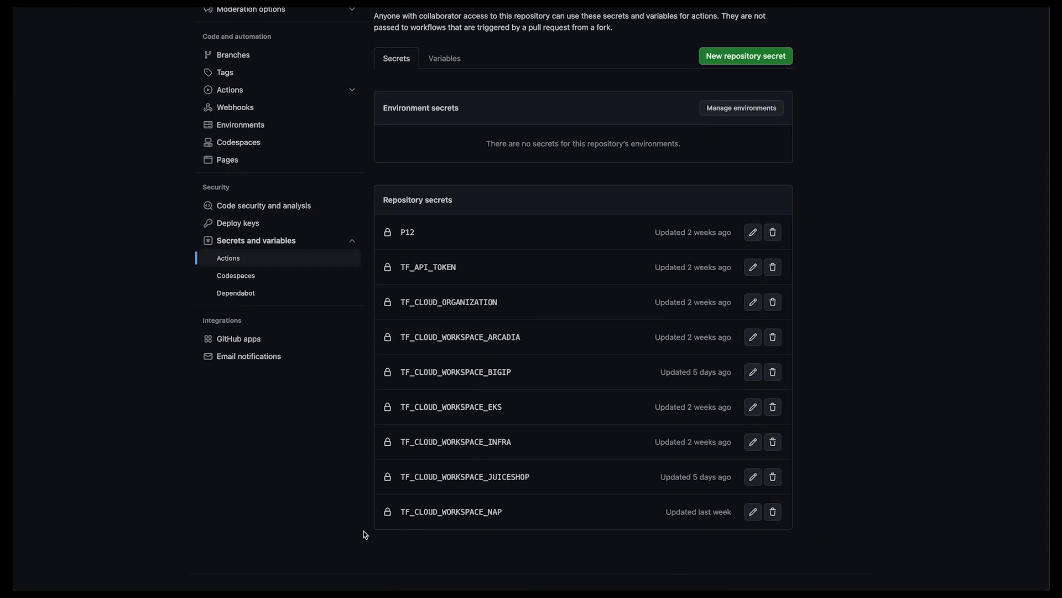
double_click(464, 512)
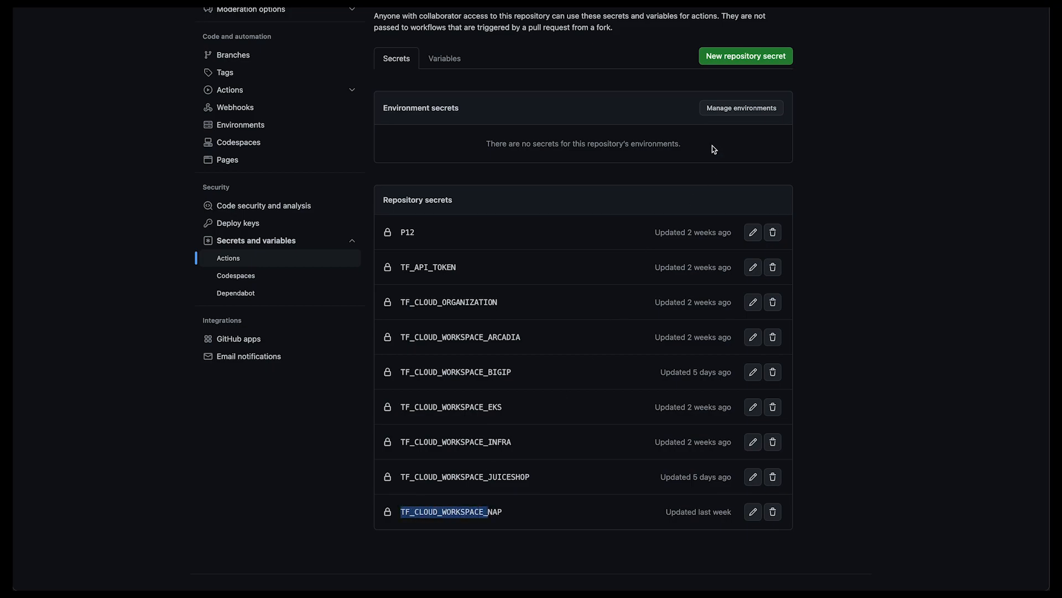
- Add repository secret TF_CLOUD_WORKSPACE_XC with value 'xc'
left_click(745, 55)
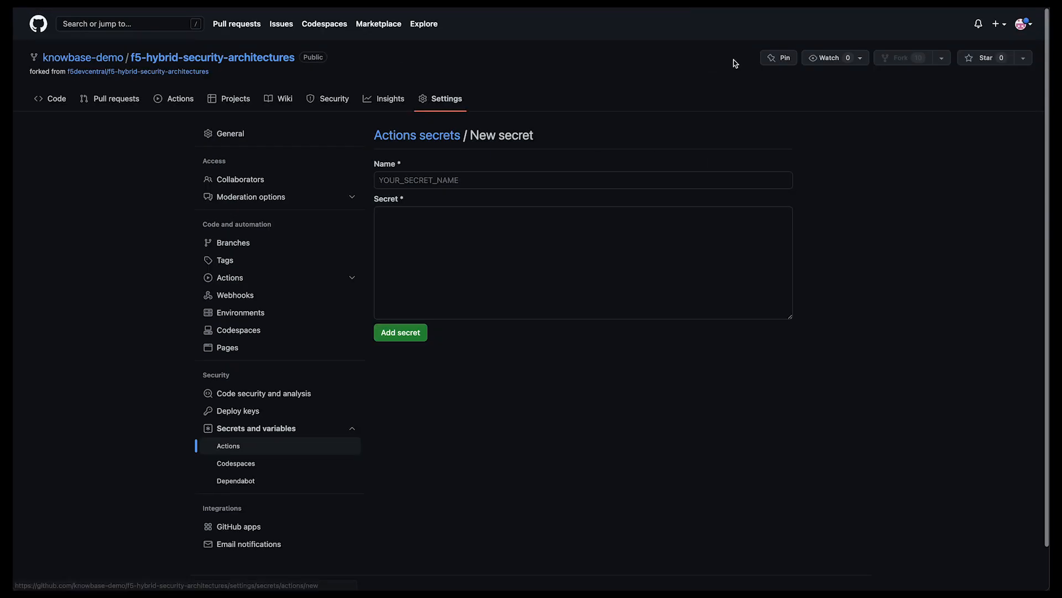
type("TF_CLOUD_WORKSPACE_XC")
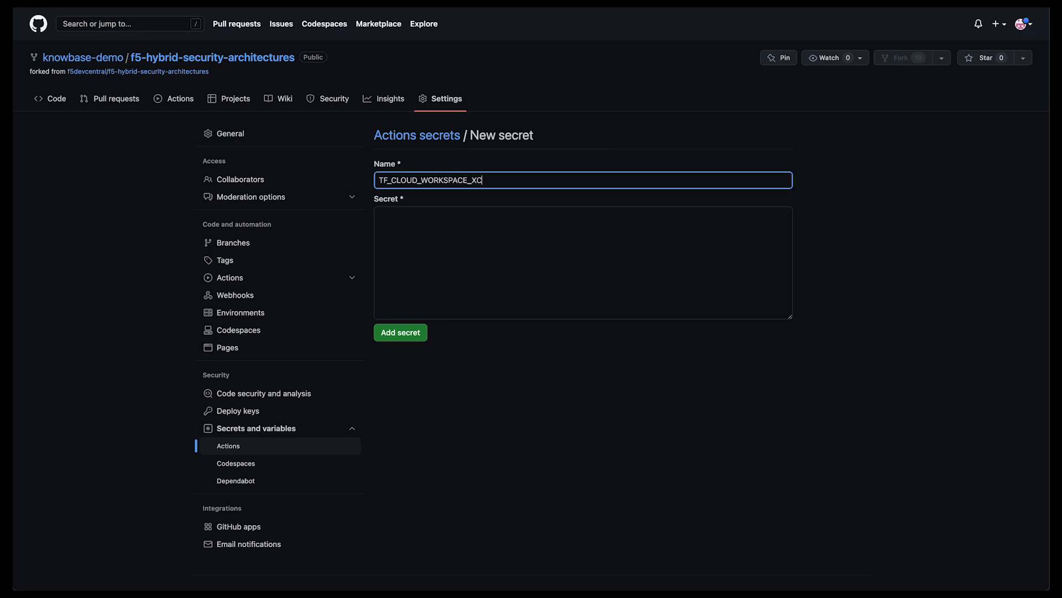
type("xc")
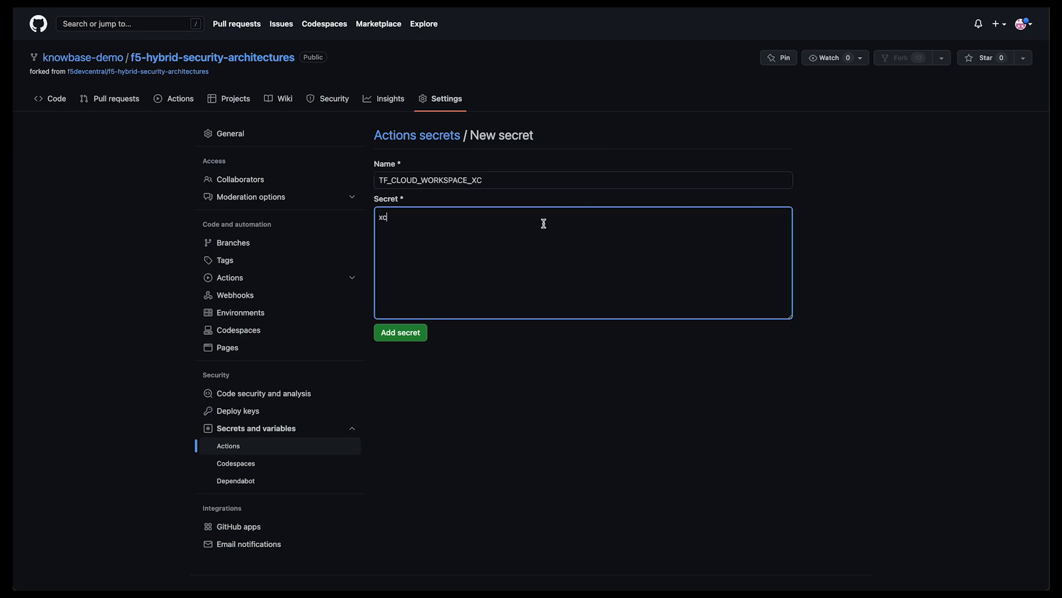
left_click(399, 332)
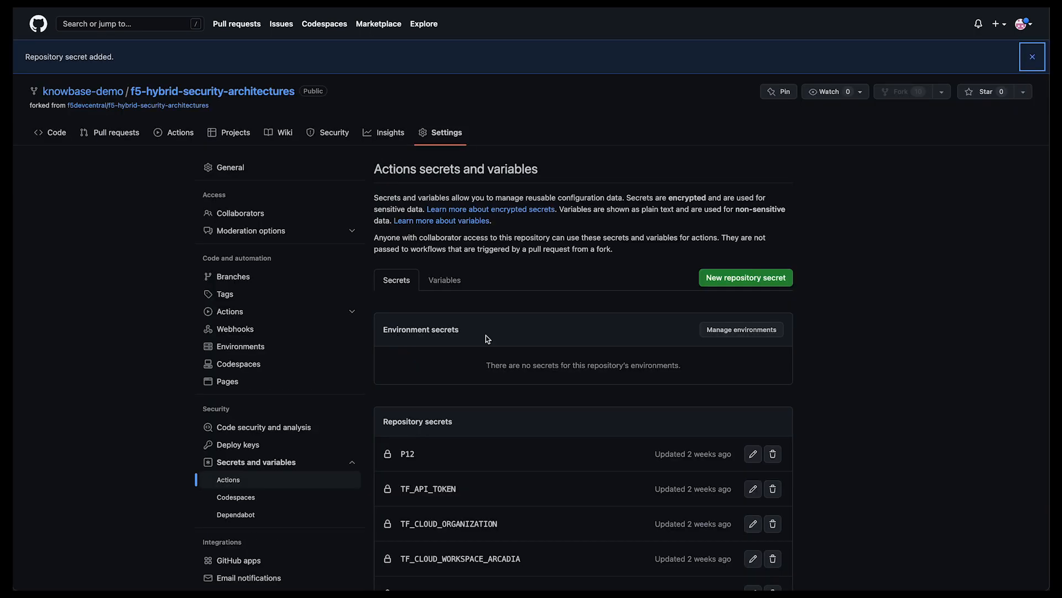
scroll("down", 3)
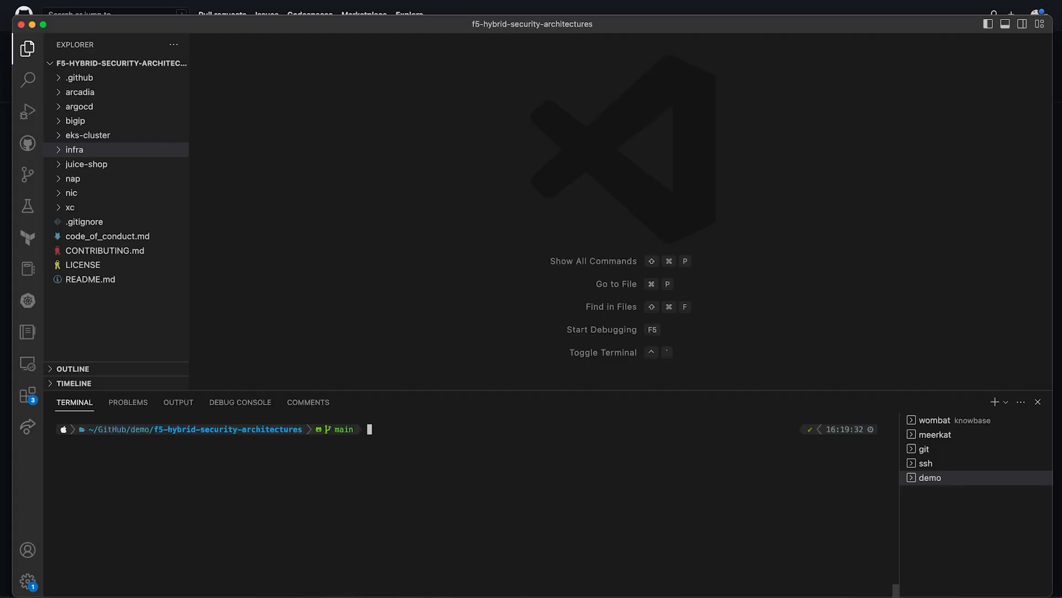
- Create branch deploy-xc-nap, copy terraform.tfvars into xc and infra, and expand infra
type("git checkout main")
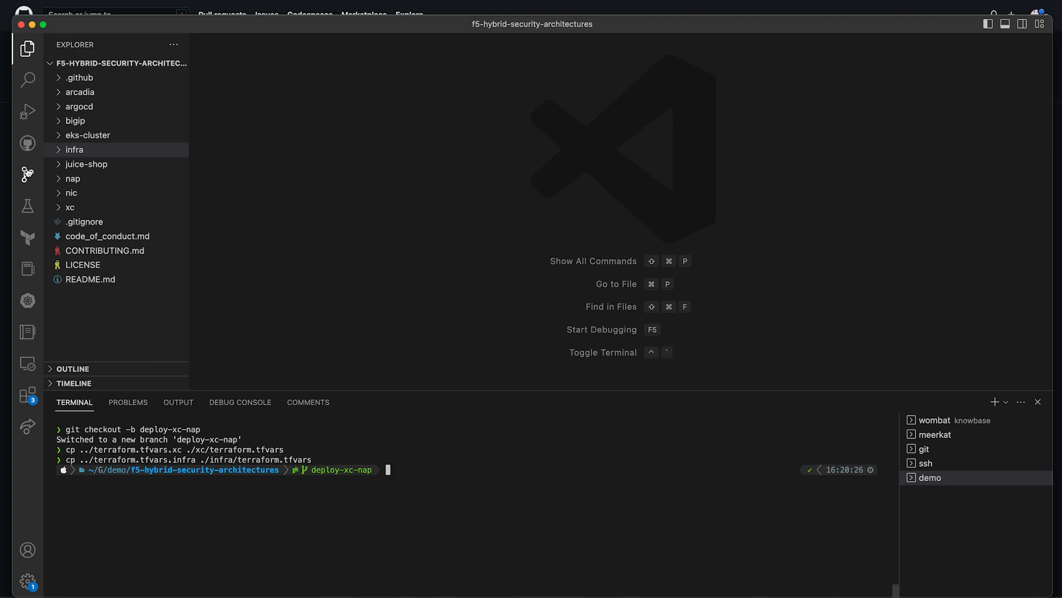
left_click(74, 149)
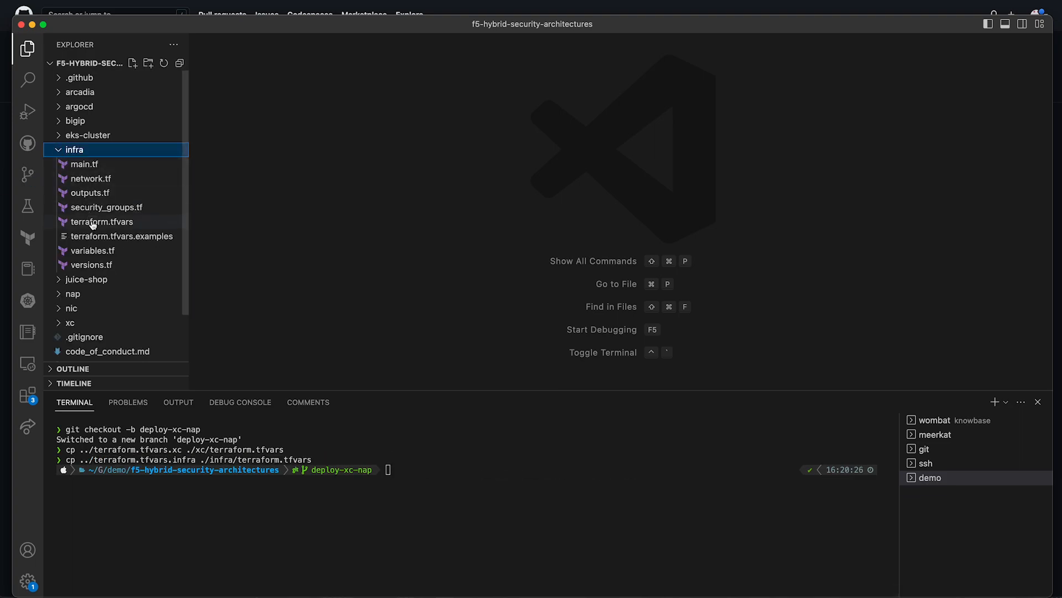
- Review infra/terraform.tfvars and xc/terraform.tfvars, ending on the xc file with WAF blocking
left_click(102, 221)
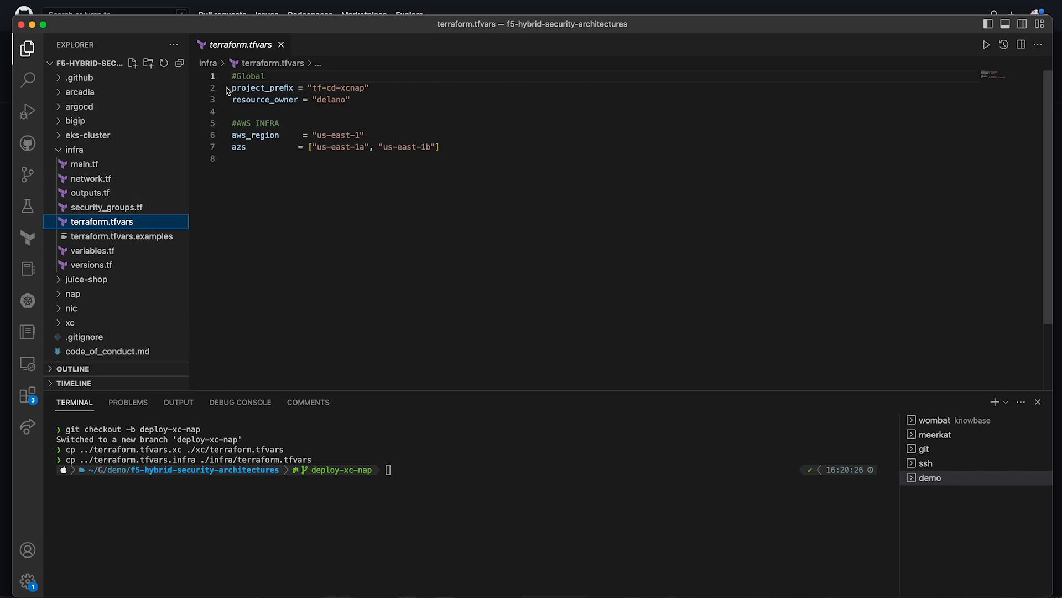
mouse_move(229, 102)
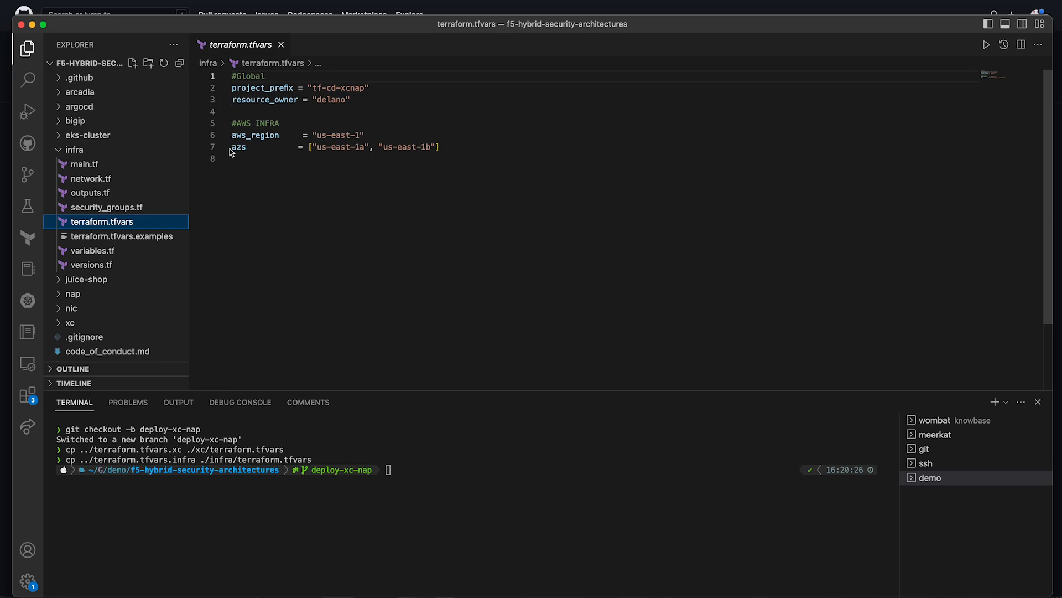
left_click(73, 150)
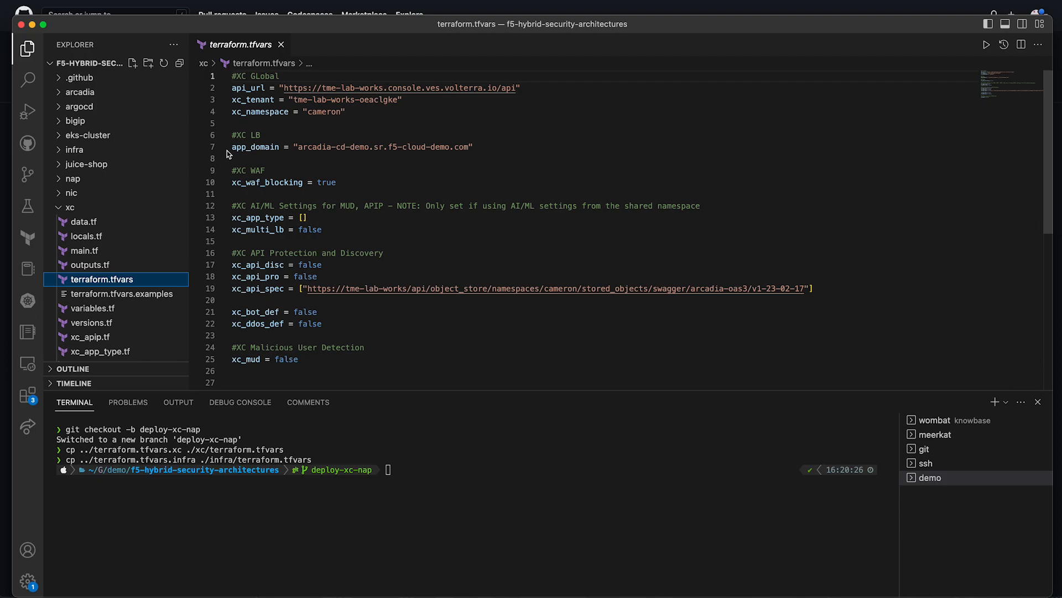
mouse_move(231, 187)
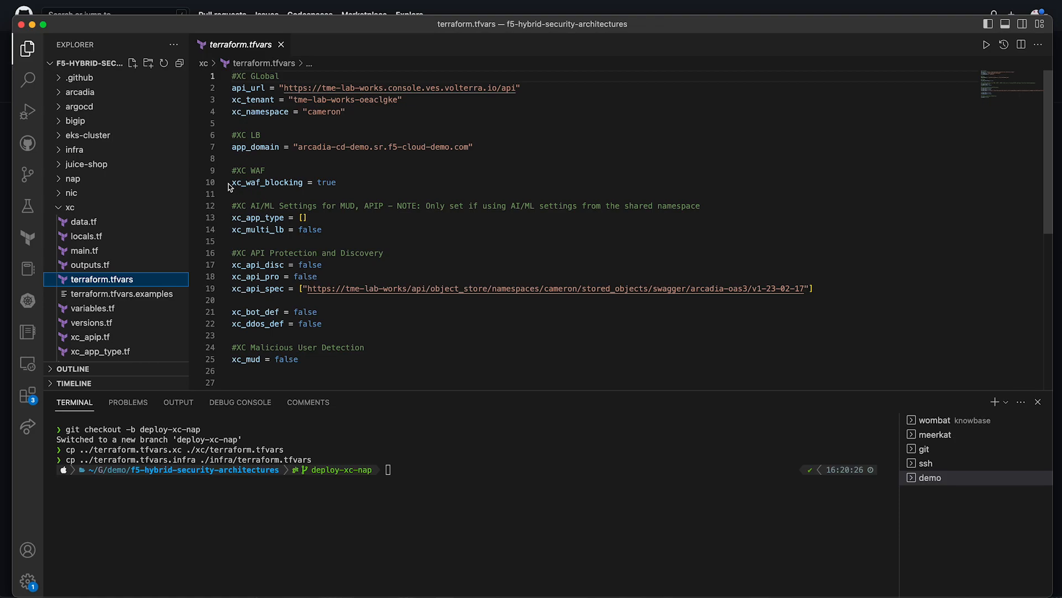
left_click(70, 207)
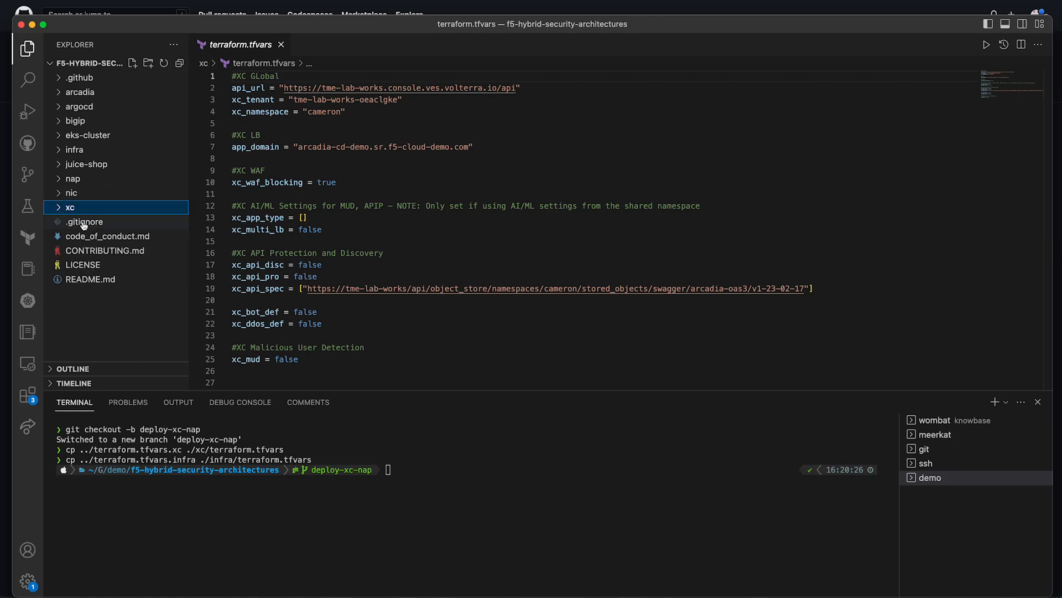
- Comment out the *.tfvars rule in .gitignore, commit as 'Deploy XC-NAP', and push
left_click(84, 221)
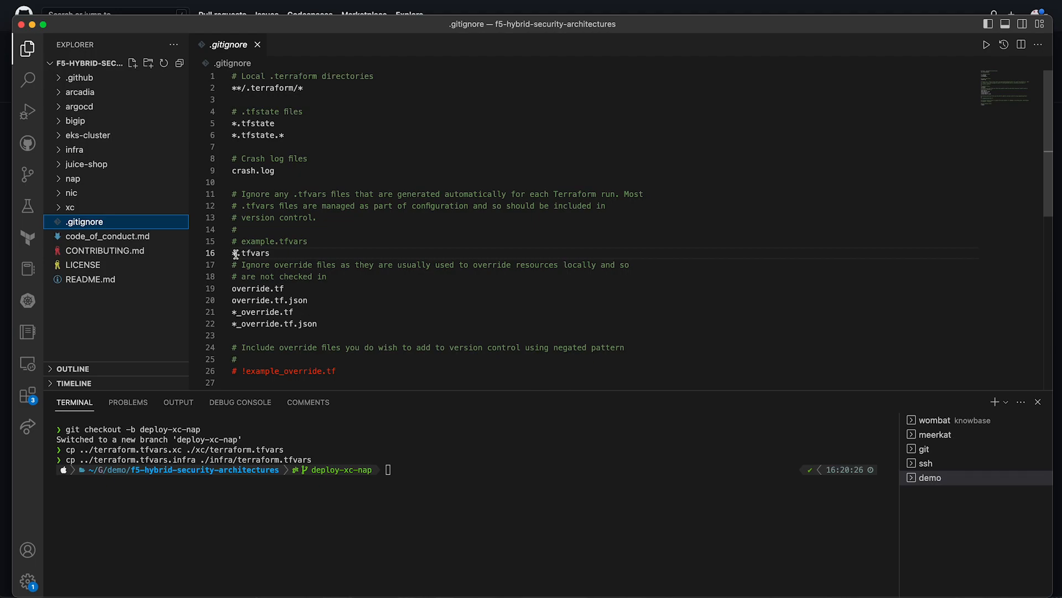
type("#")
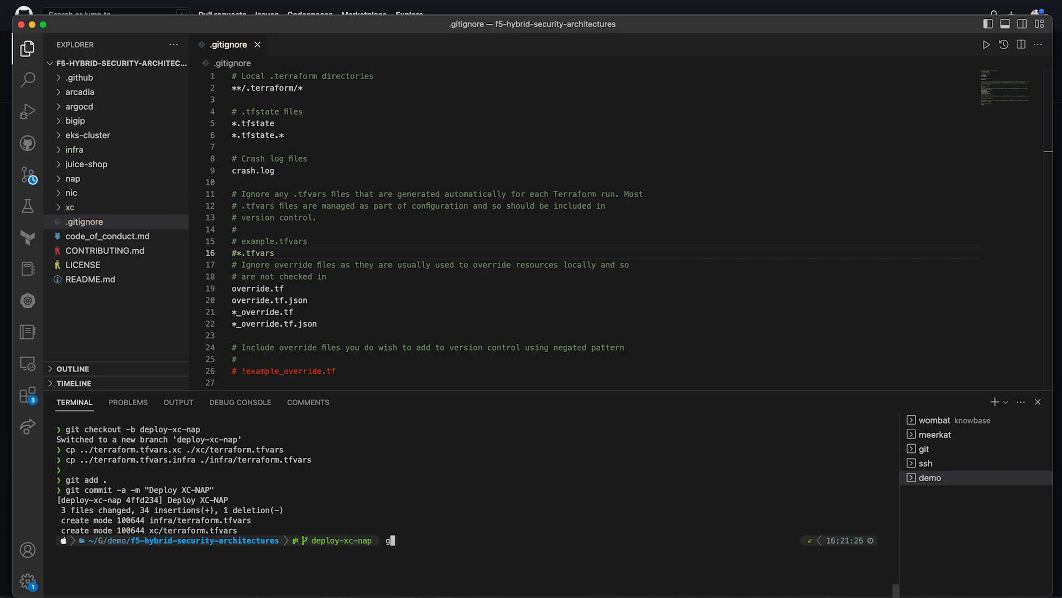
type("git push origin deploy-xcapi-nic")
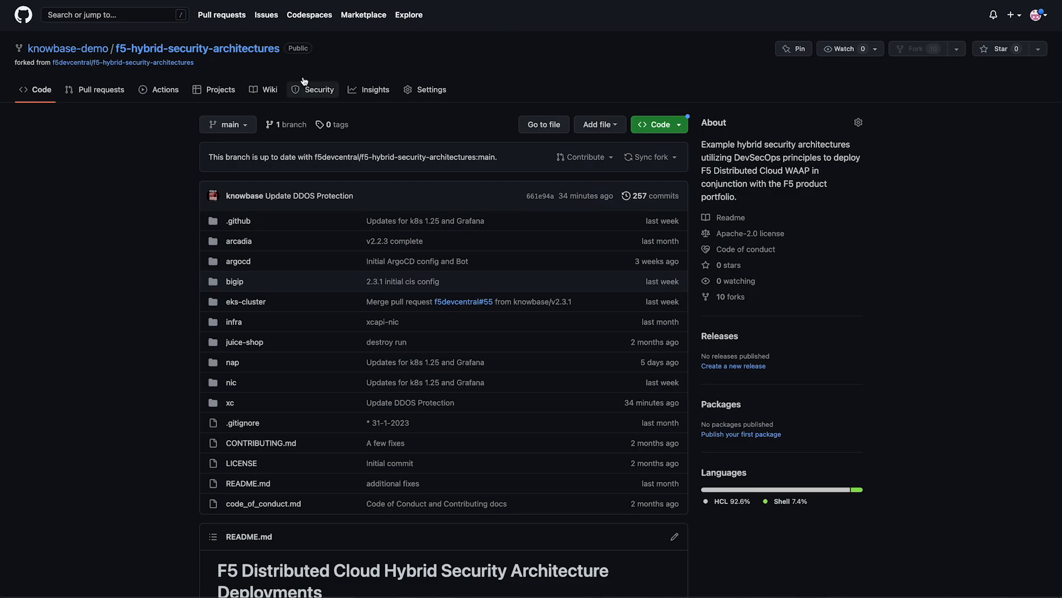
mouse_move(165, 88)
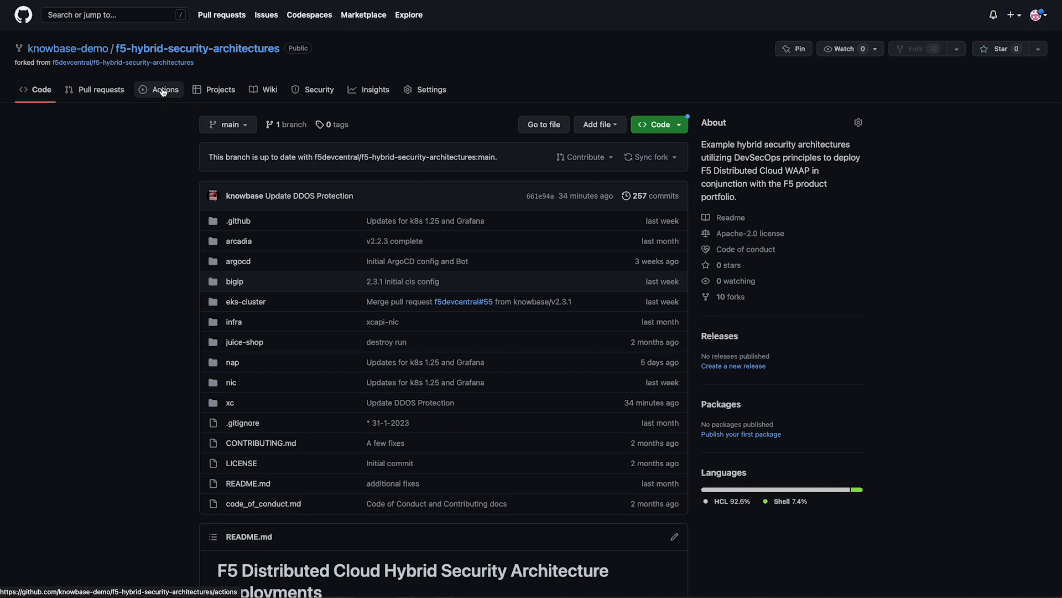
- Open the running Deploy XC-NAP workflow and view its AWS Infra job log
left_click(165, 88)
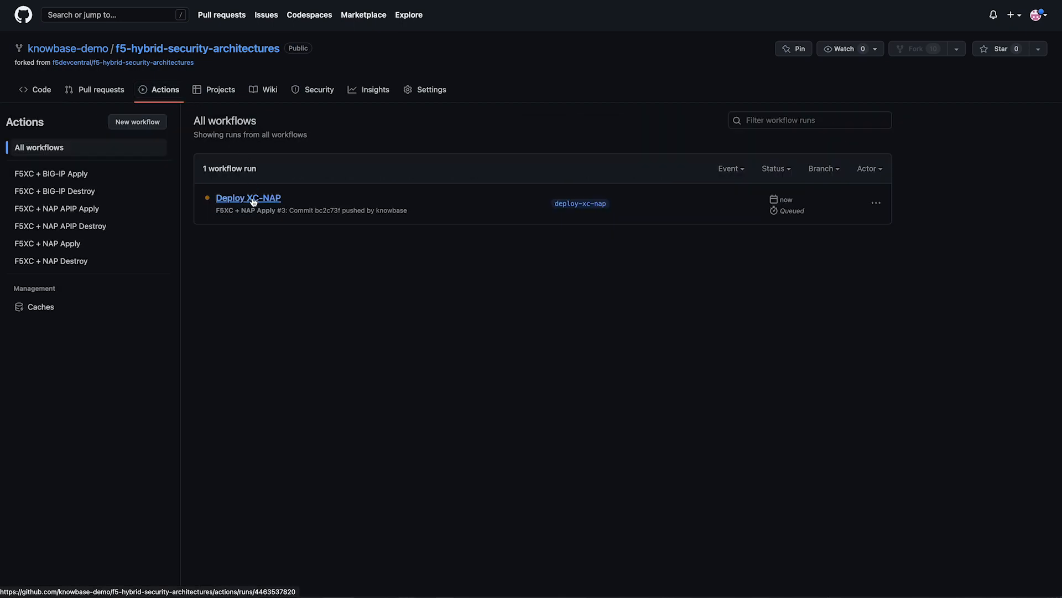
left_click(247, 198)
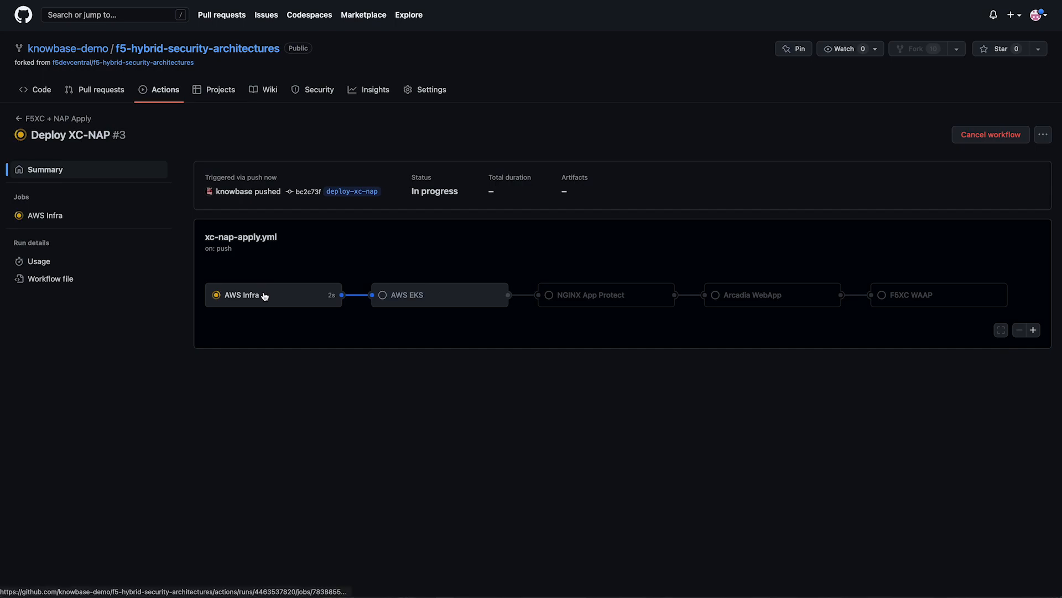
left_click(241, 294)
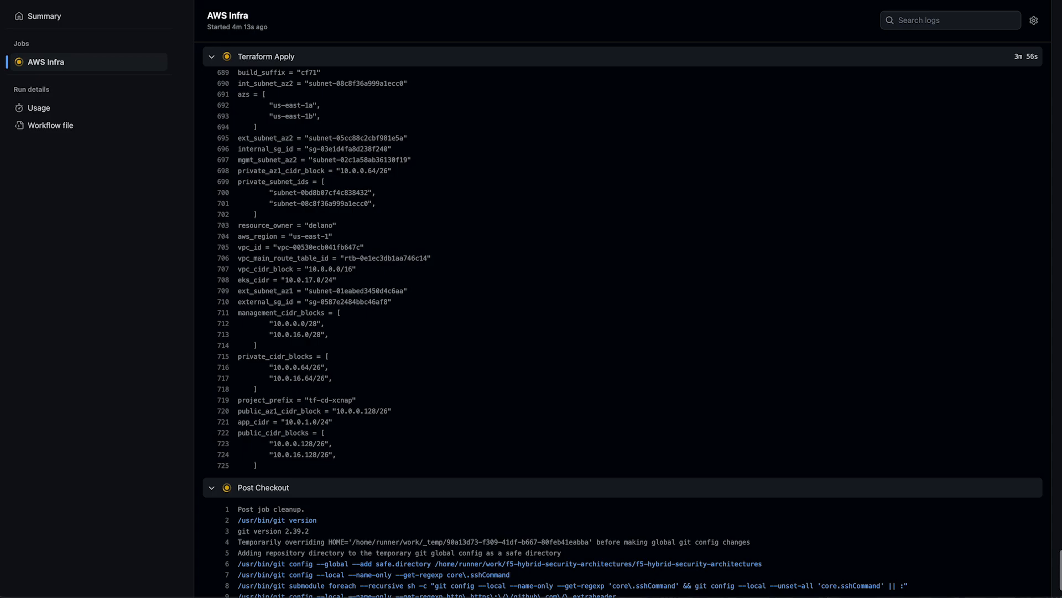
- Read the AWS Infra log, then the AWS EKS log to apply complete, then the next job
scroll("down", 3)
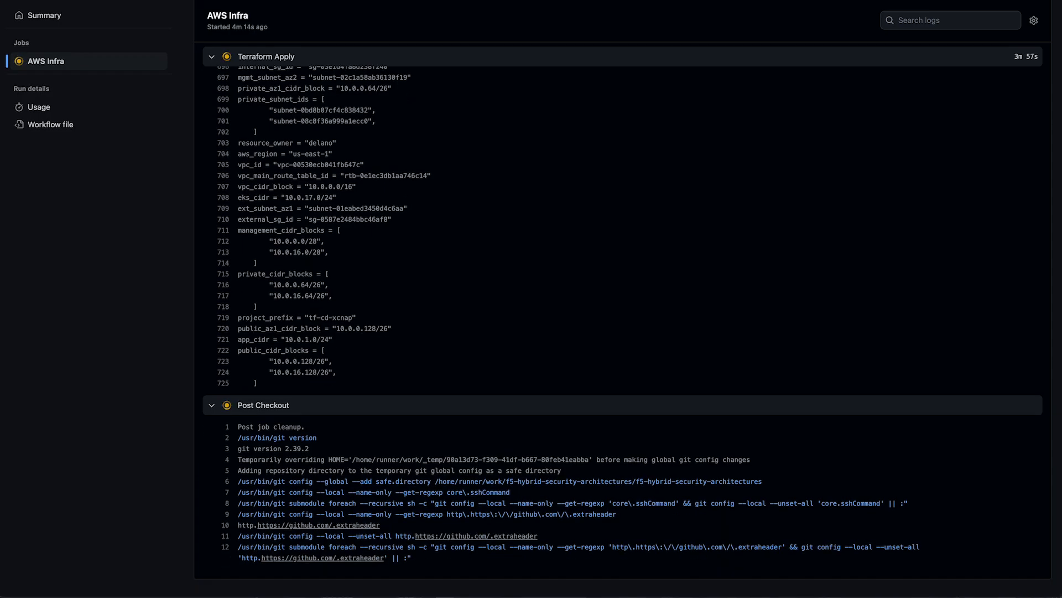
left_click(45, 79)
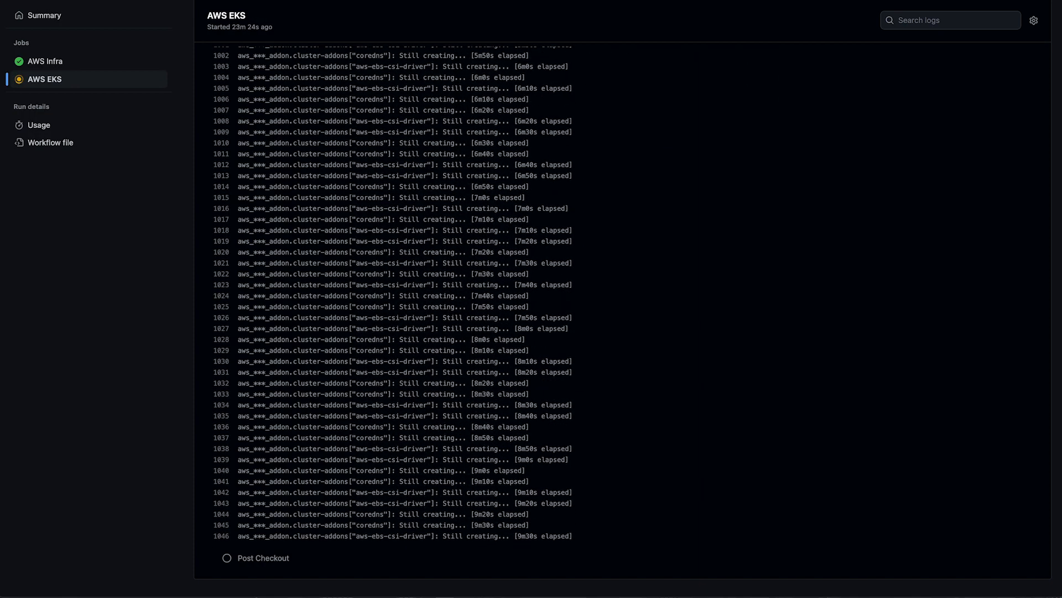
scroll("down", 3)
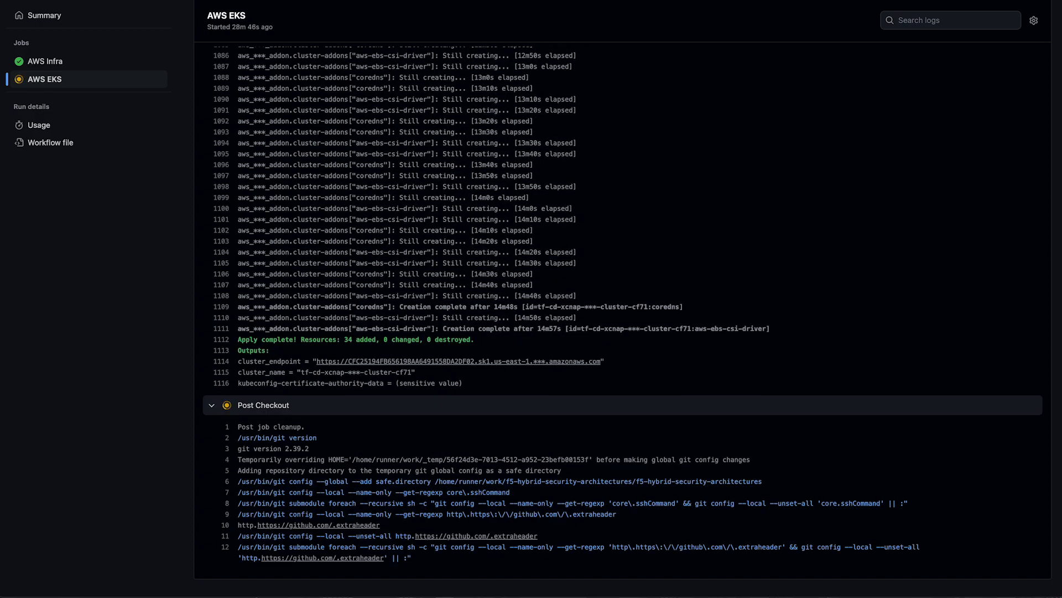
left_click(63, 97)
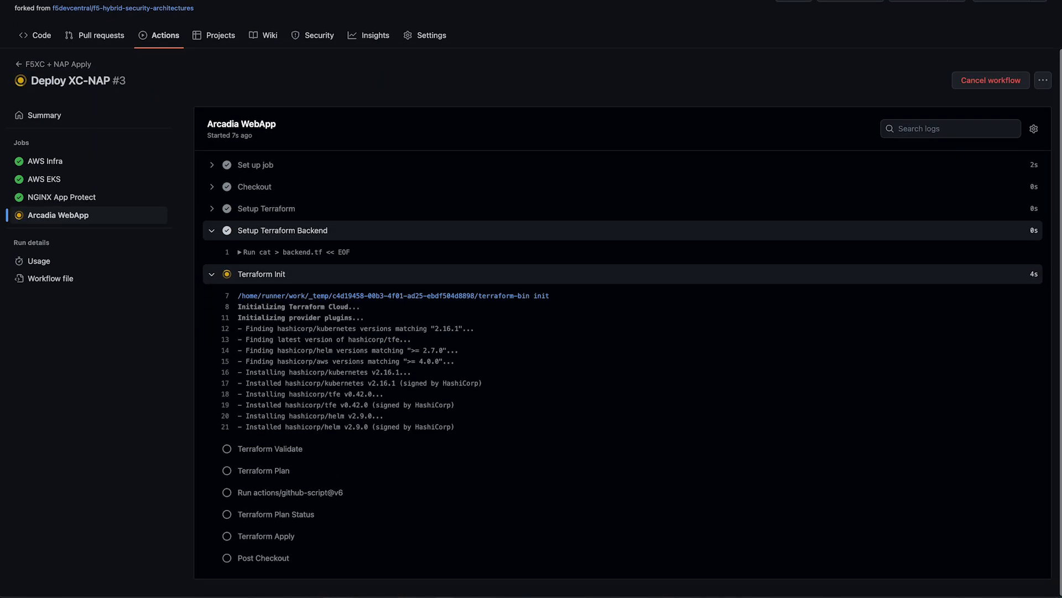
- Scroll the Arcadia WebApp job log until it finishes and F5XC WAAP begins
scroll("down", 3)
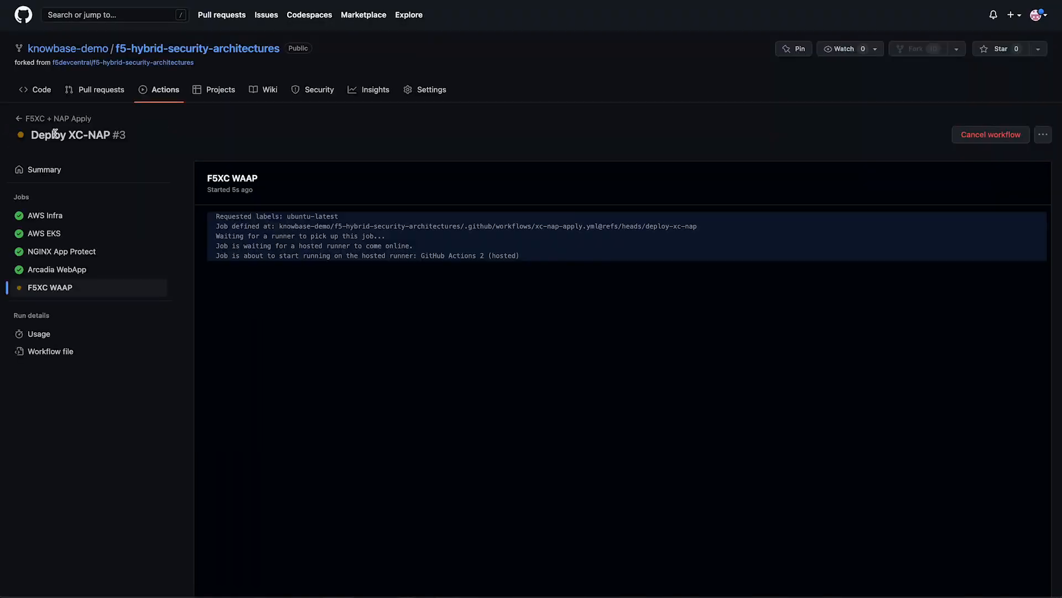
scroll("down", 3)
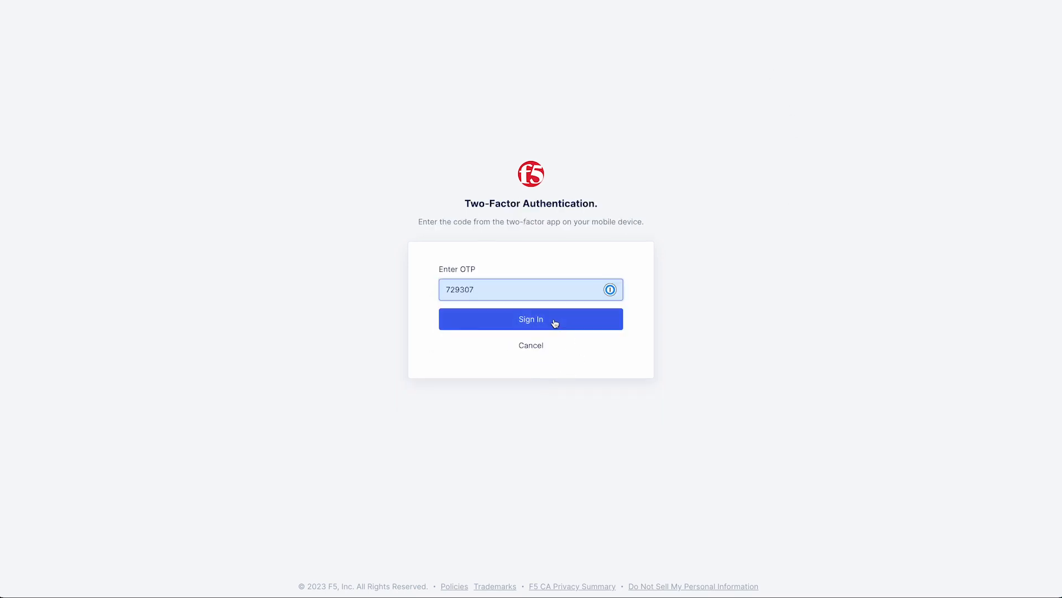
- Finish two-factor sign-in, enter Web App & API Protection, and show actions for tf-cd-xcnap-xclb-cf71
left_click(530, 319)
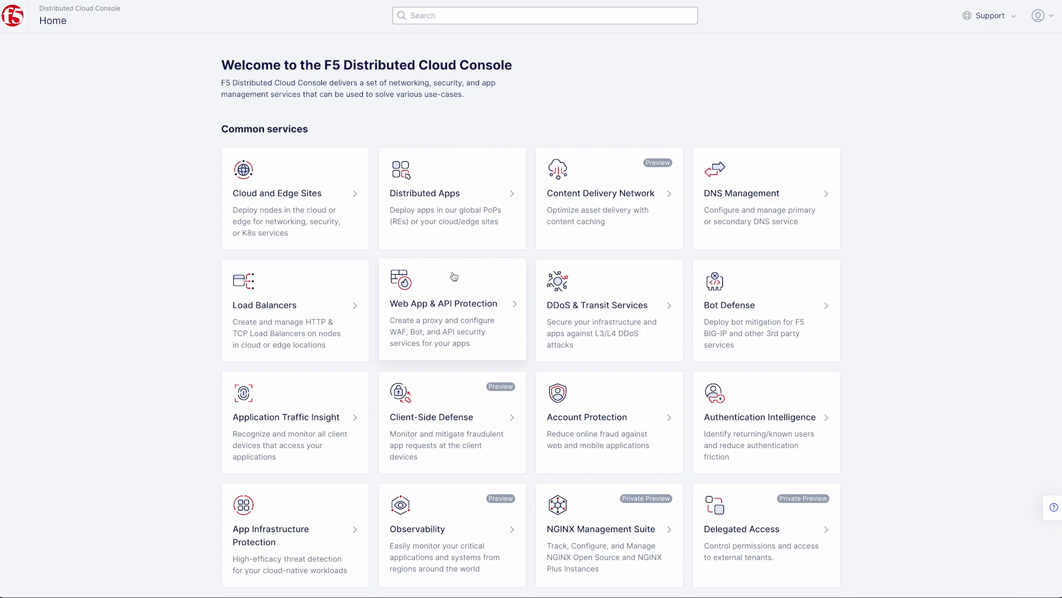
left_click(443, 304)
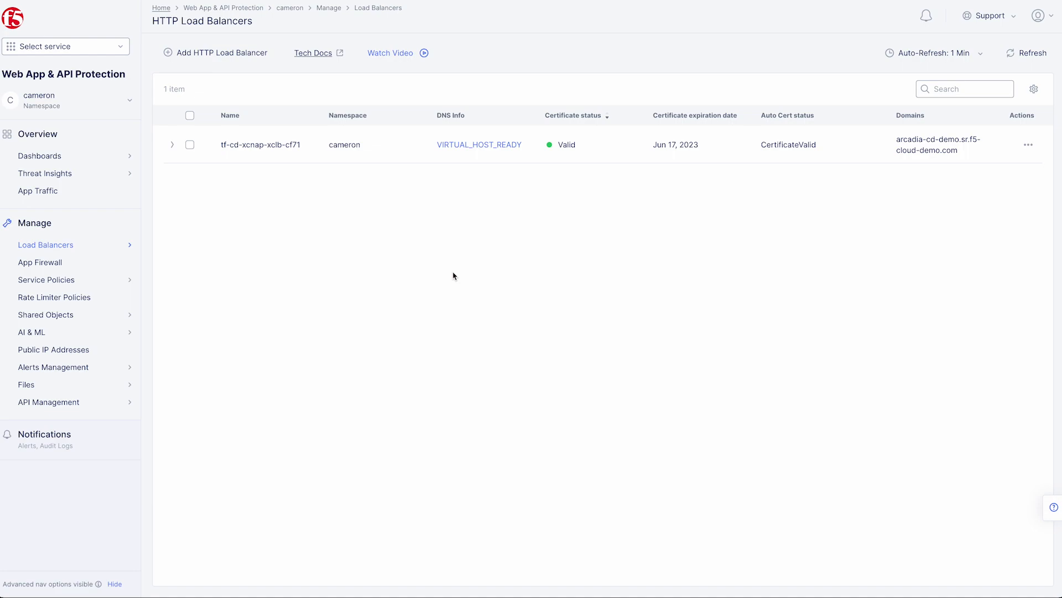
mouse_move(254, 161)
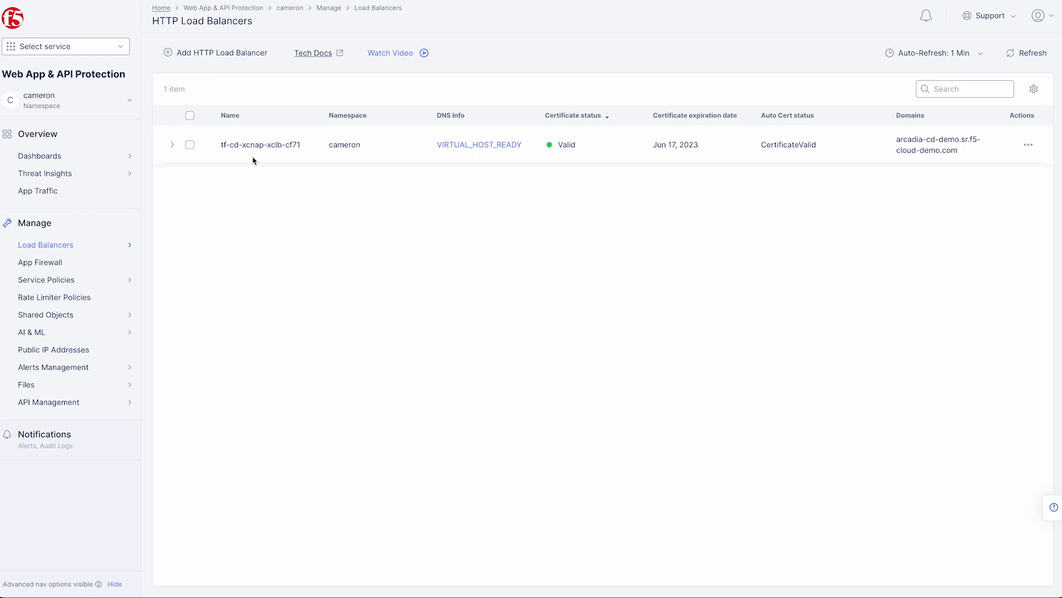
mouse_move(822, 208)
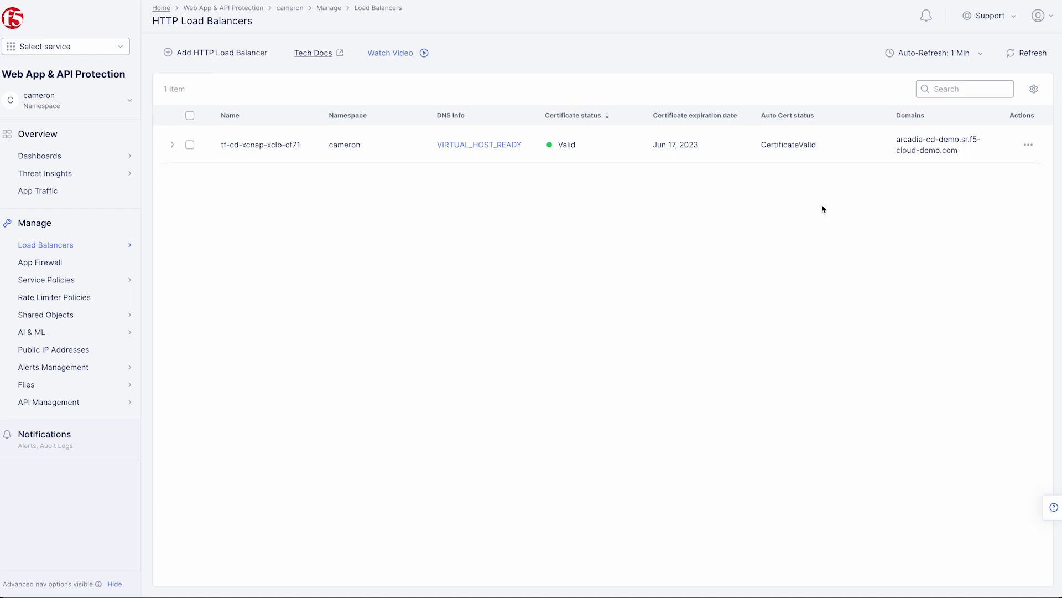
left_click(1028, 144)
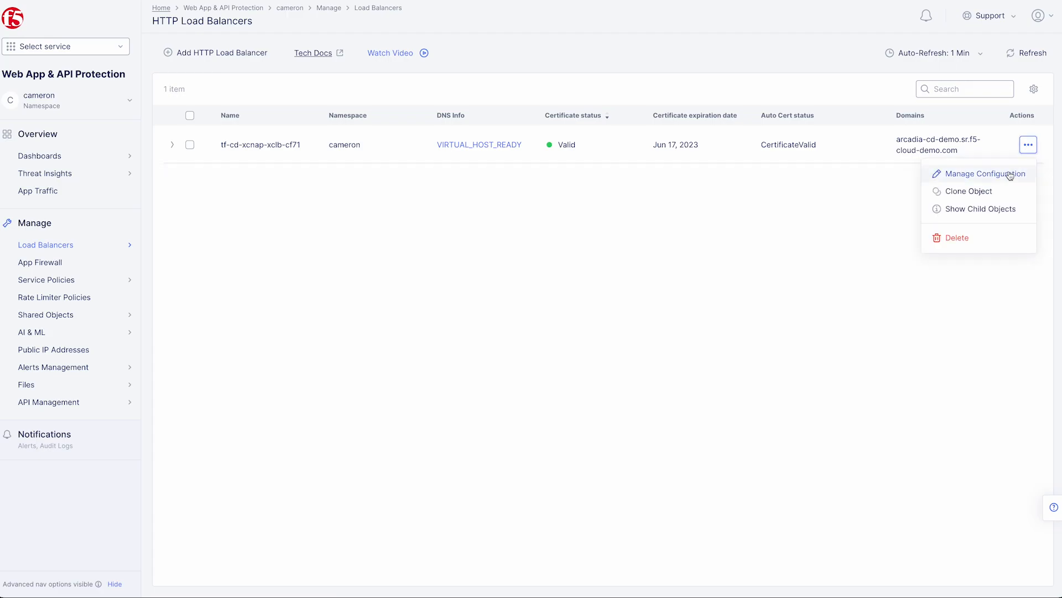
left_click(983, 173)
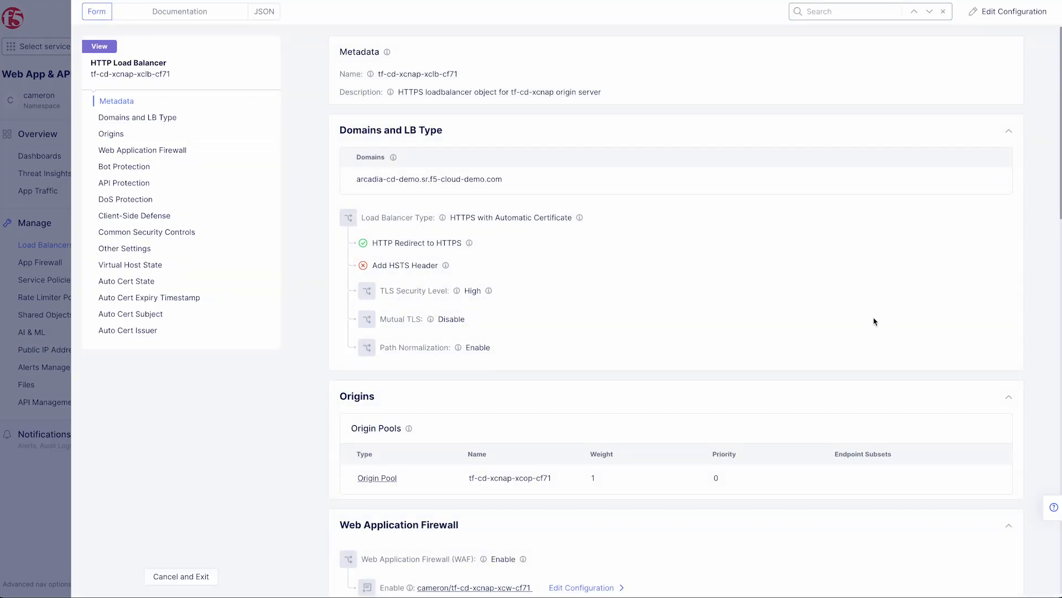
left_click(377, 477)
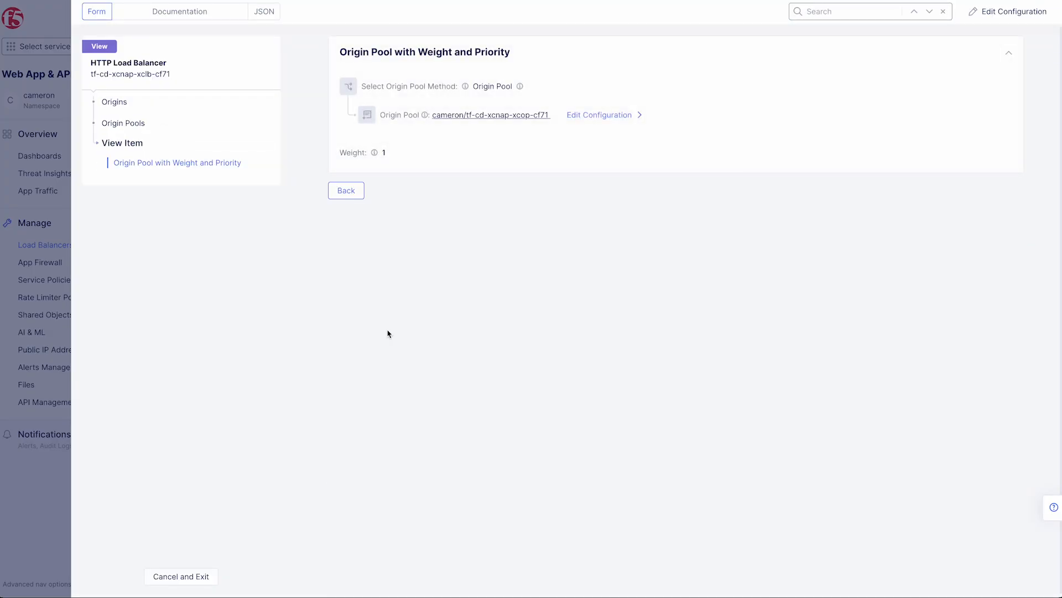
left_click(490, 115)
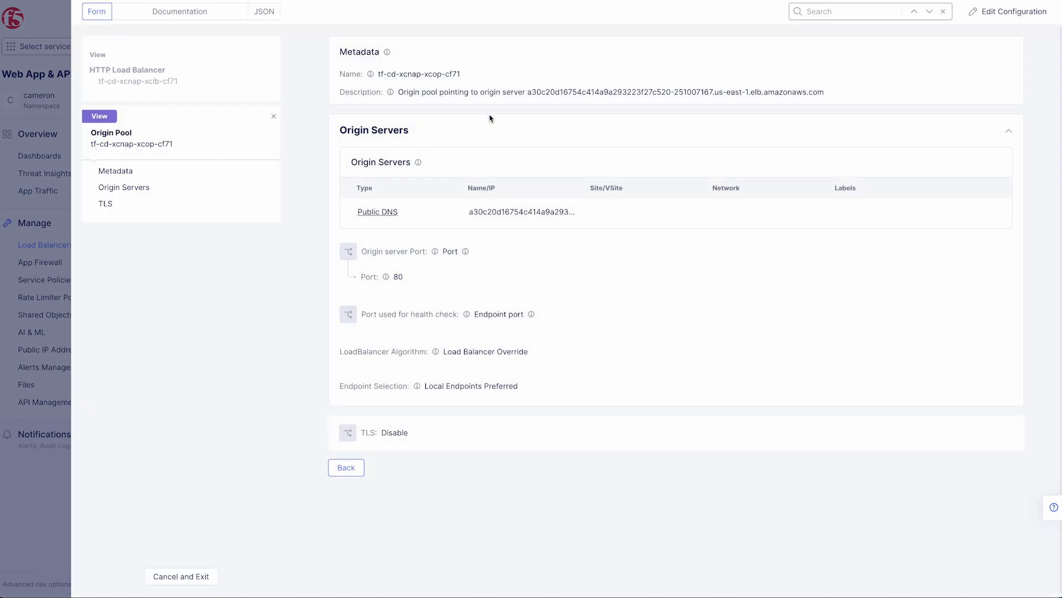
mouse_move(589, 108)
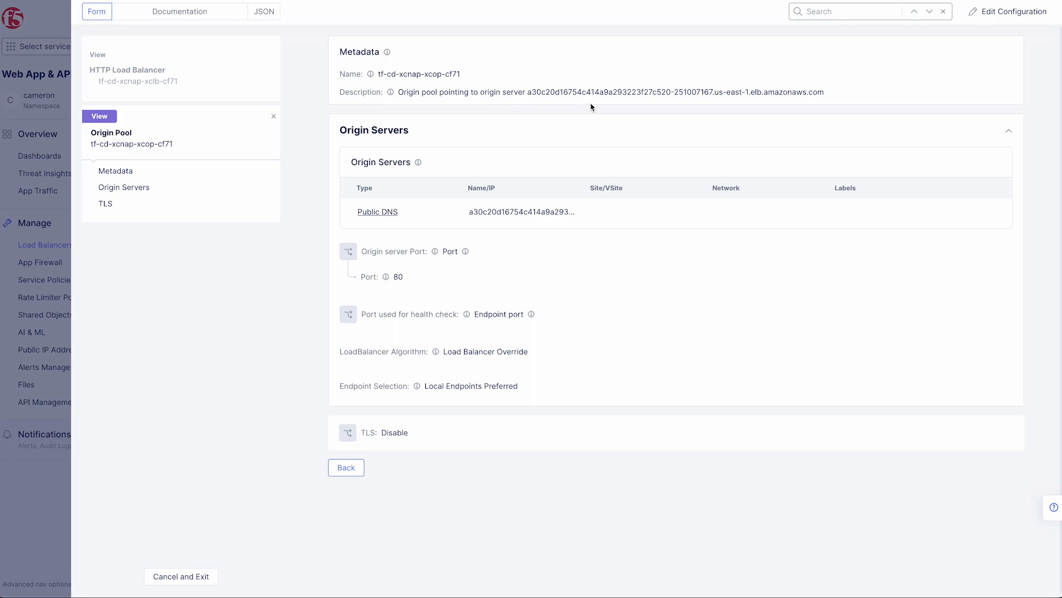
left_click(345, 467)
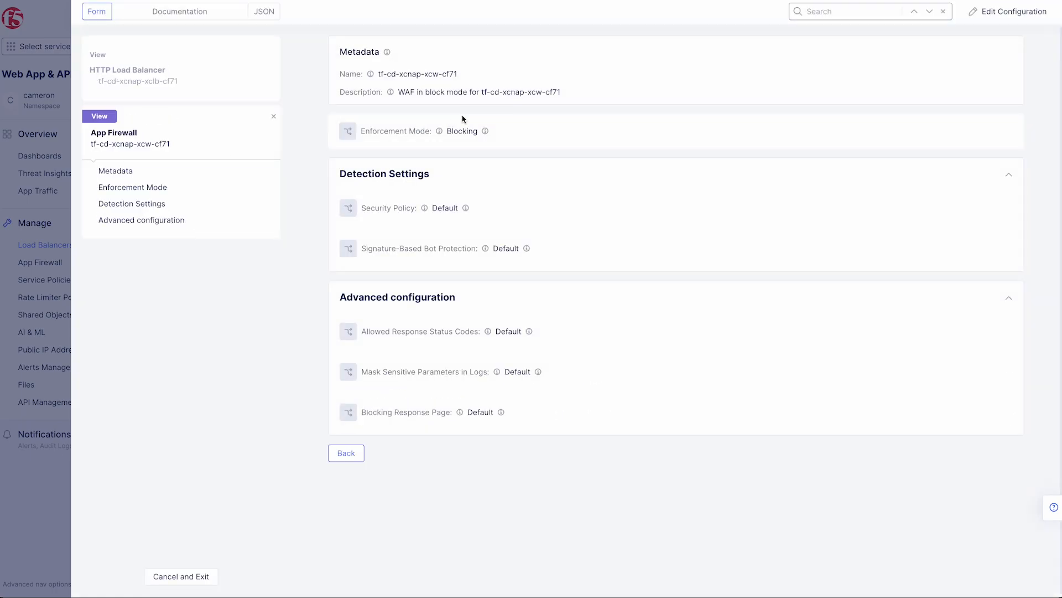
mouse_move(568, 148)
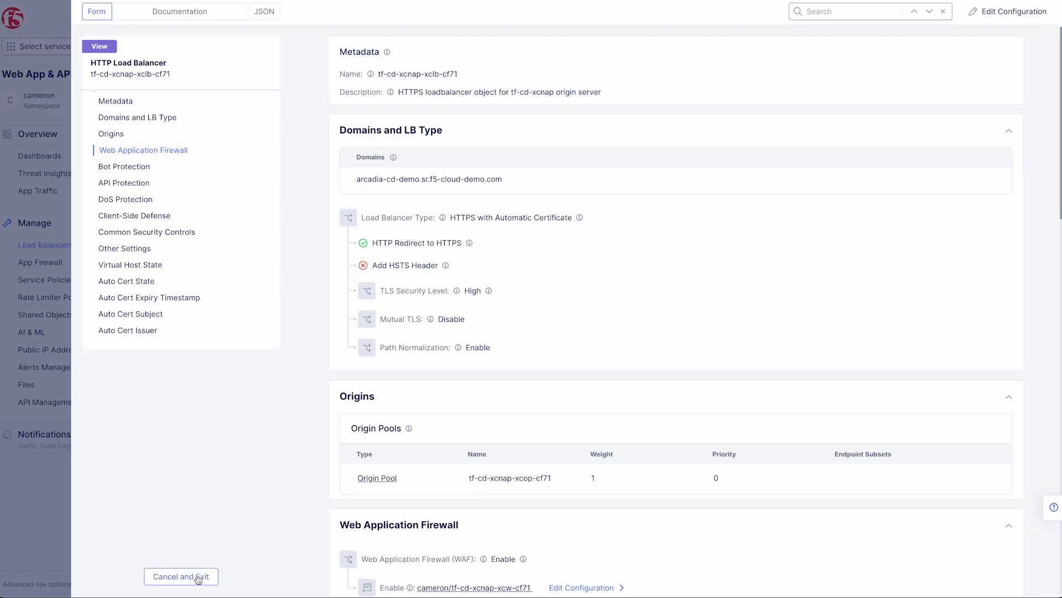
left_click(181, 576)
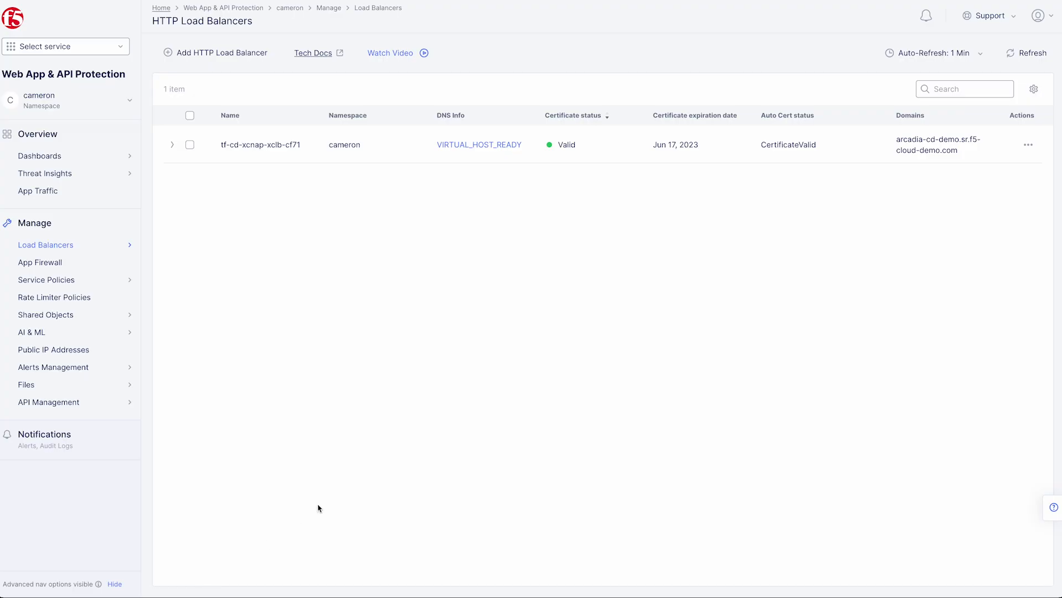